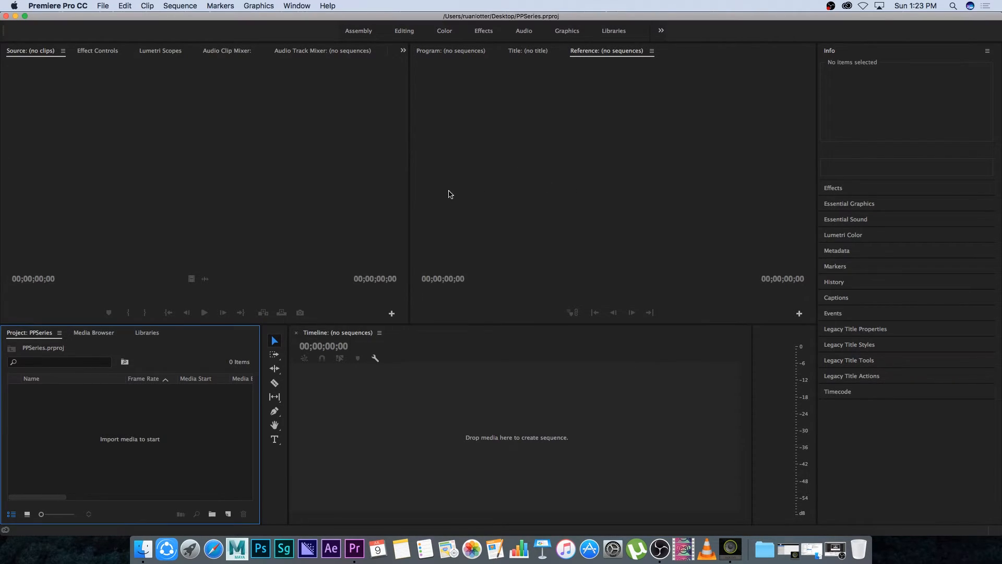
mouse_move(527, 163)
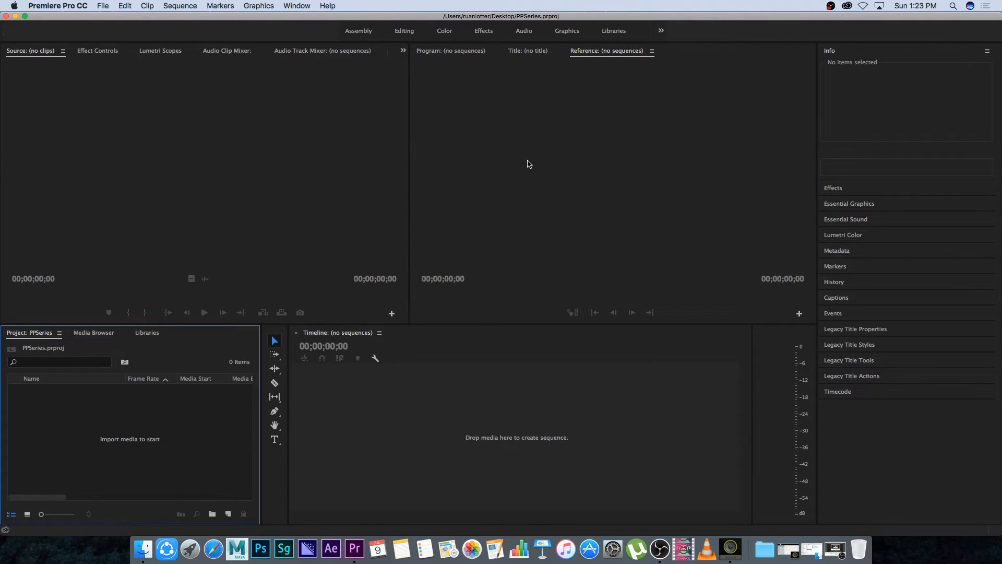
mouse_move(160, 130)
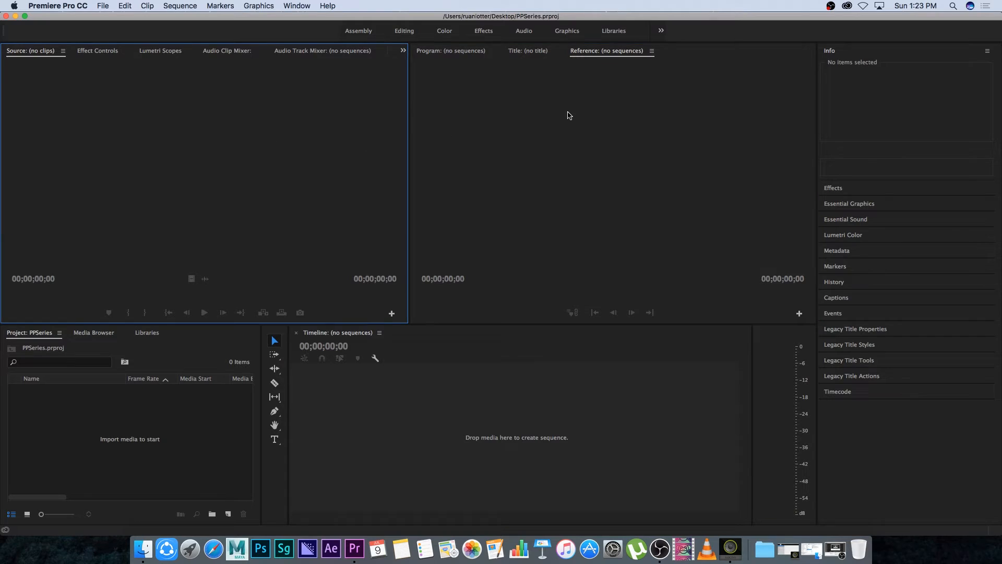
mouse_move(677, 124)
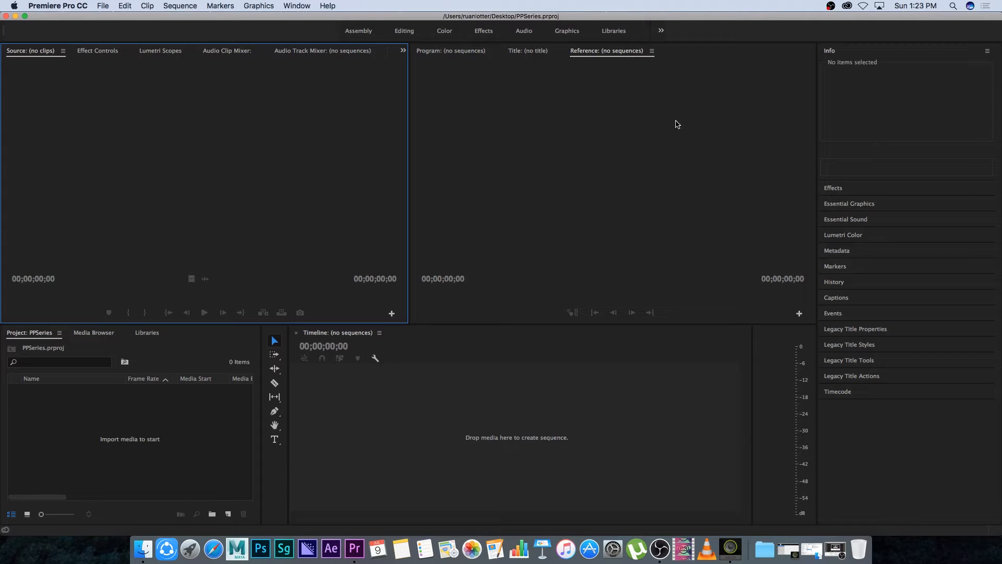
- Load the Editing workspace from the Window > Workspaces menu
left_click(296, 6)
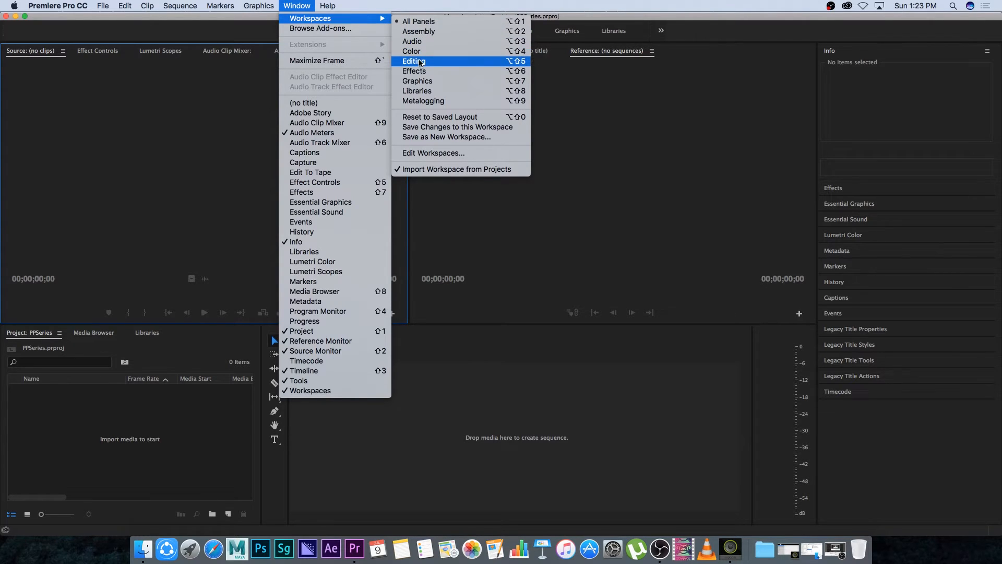
left_click(413, 61)
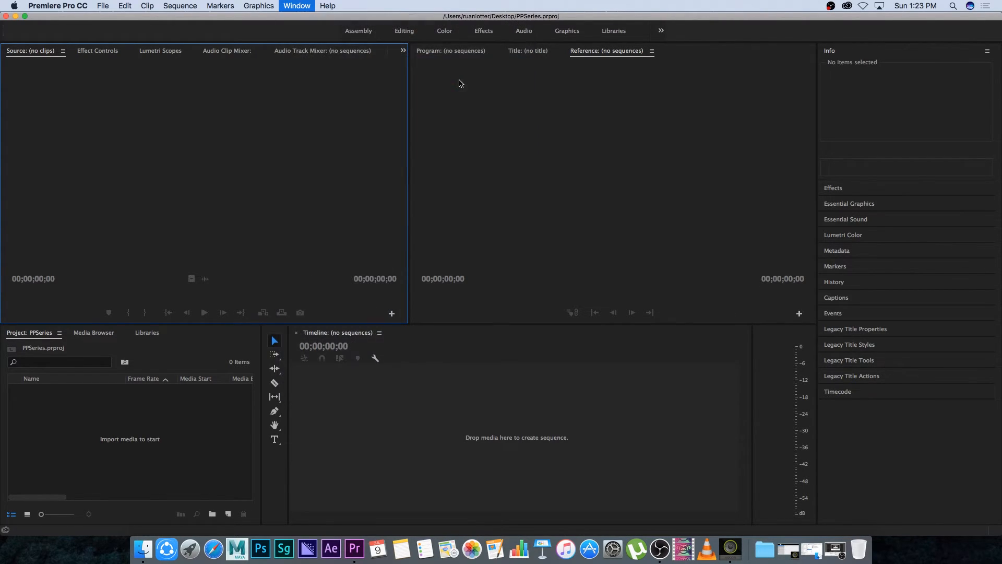
left_click(404, 30)
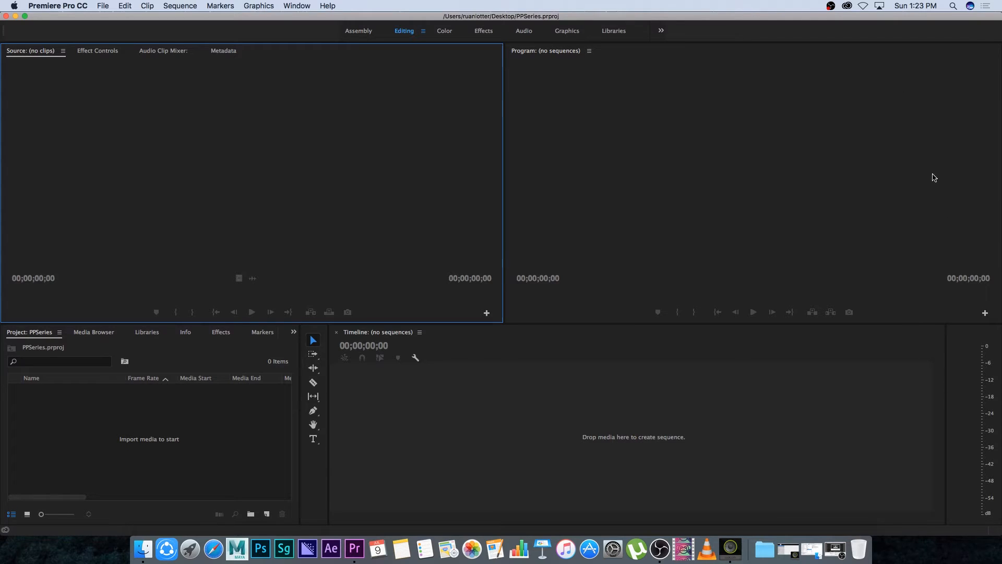
mouse_move(373, 293)
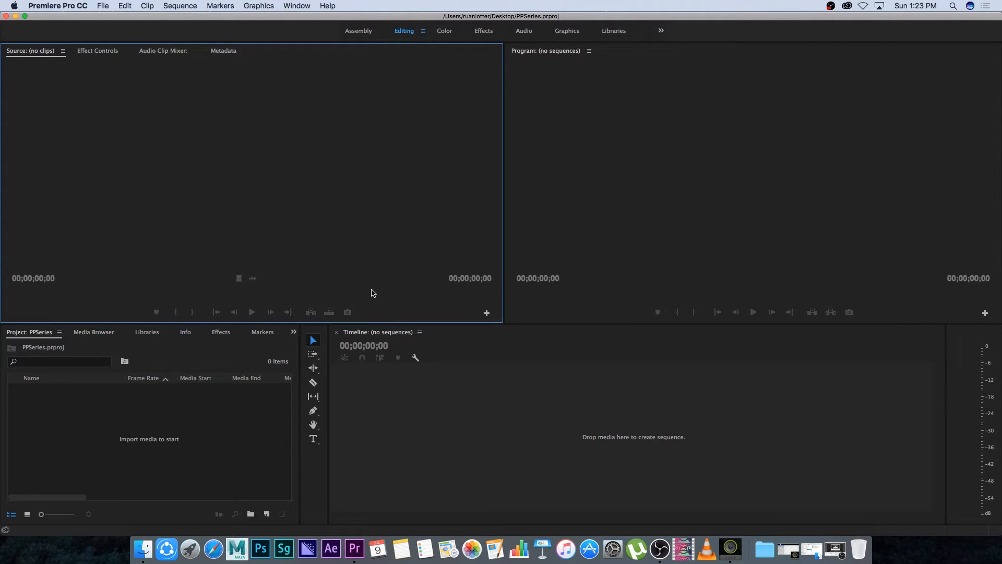
mouse_move(351, 176)
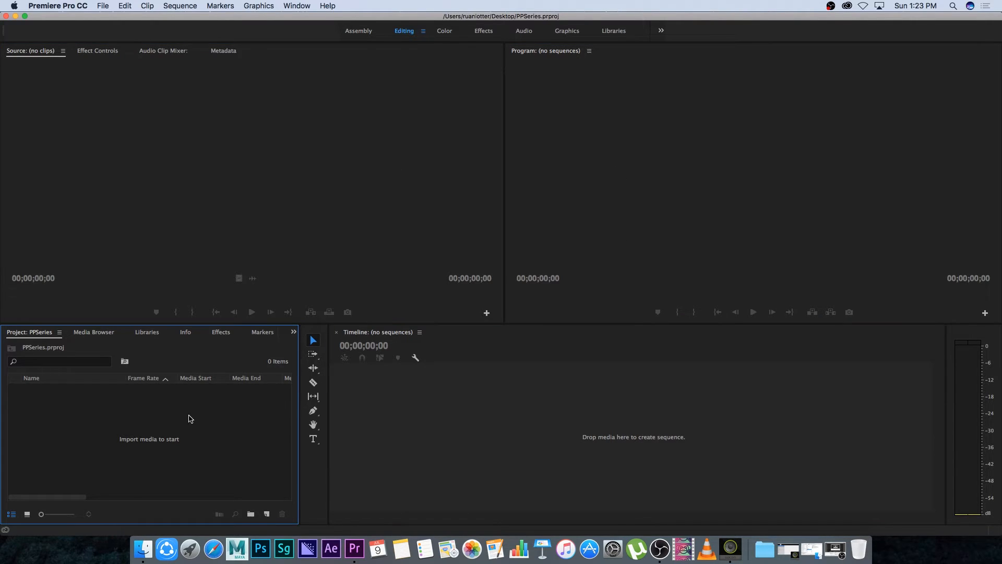
mouse_move(76, 359)
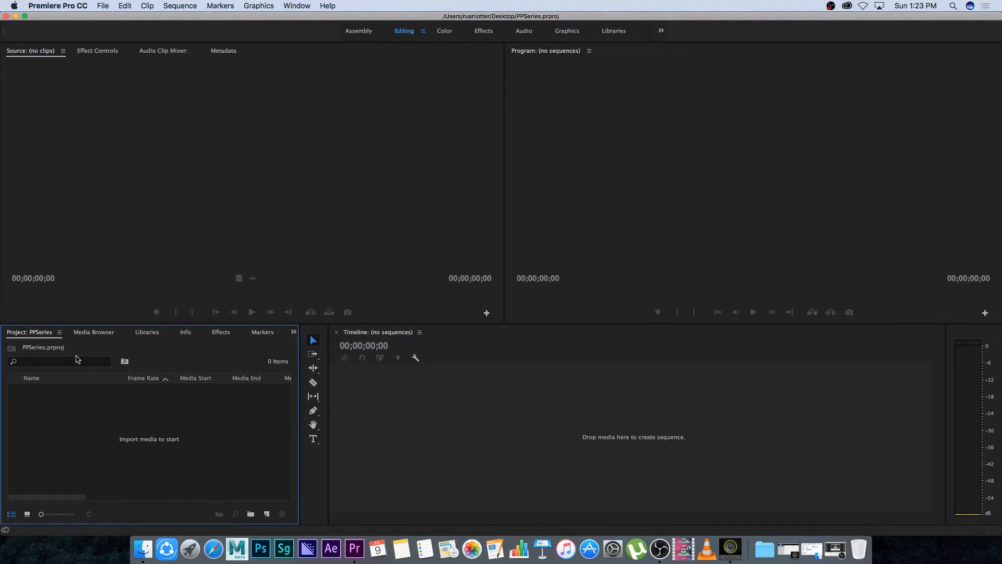
mouse_move(24, 318)
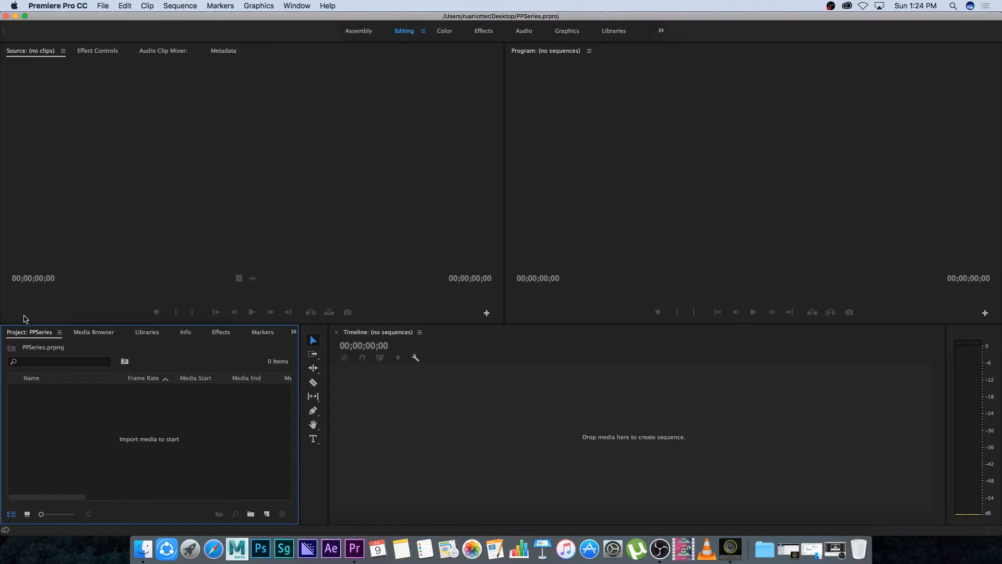
mouse_move(267, 225)
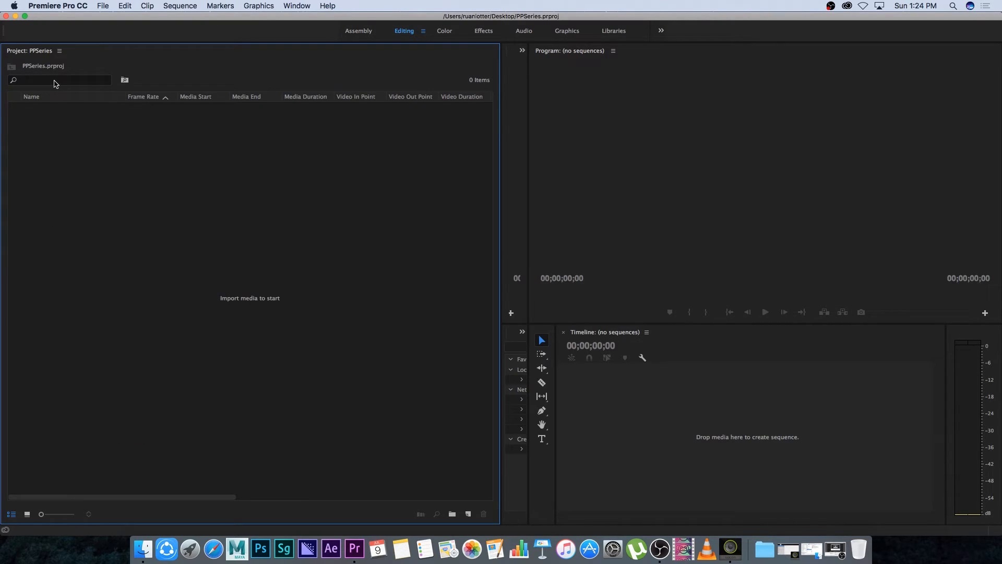
mouse_move(384, 119)
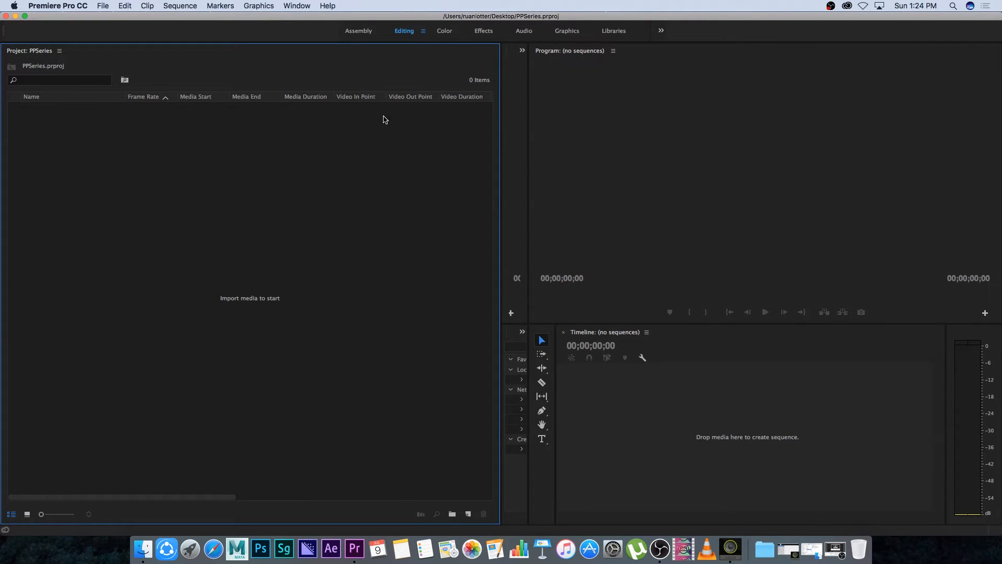
mouse_move(498, 195)
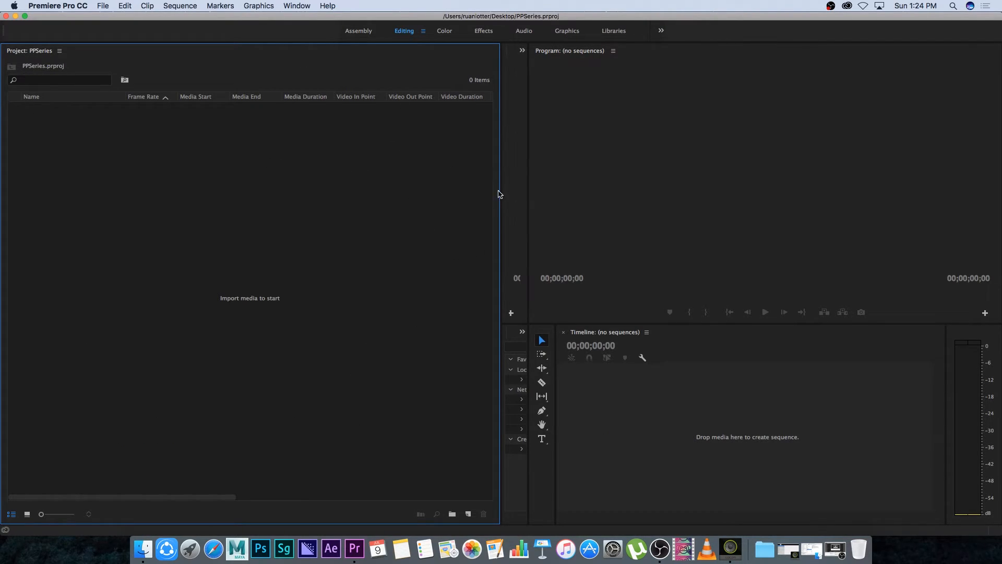
mouse_move(500, 255)
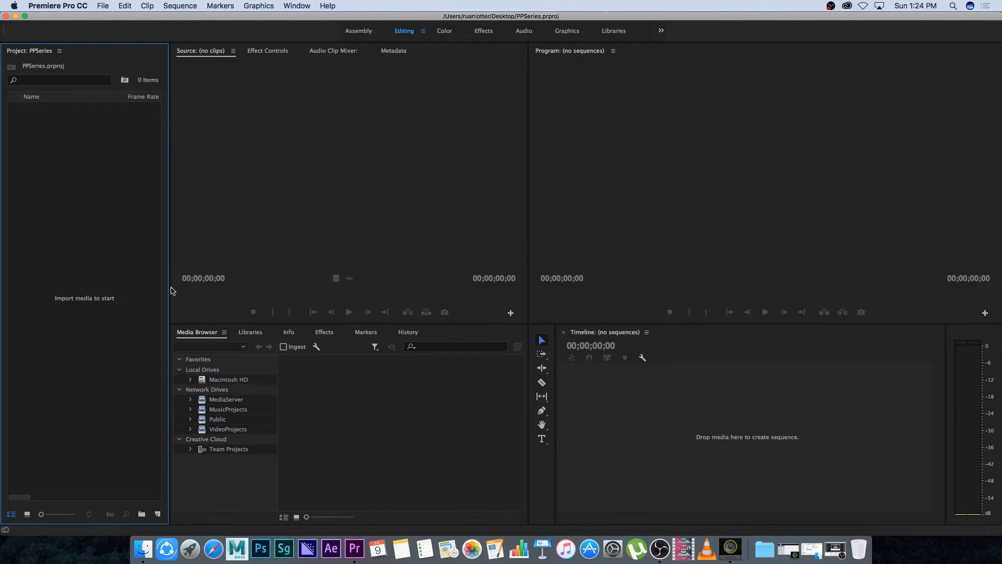
mouse_move(333, 335)
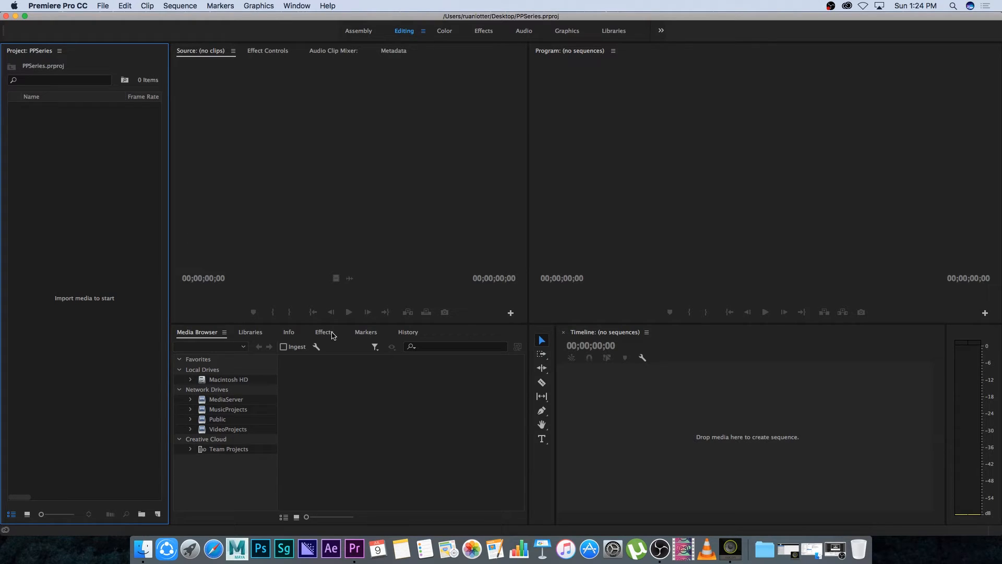
mouse_move(330, 336)
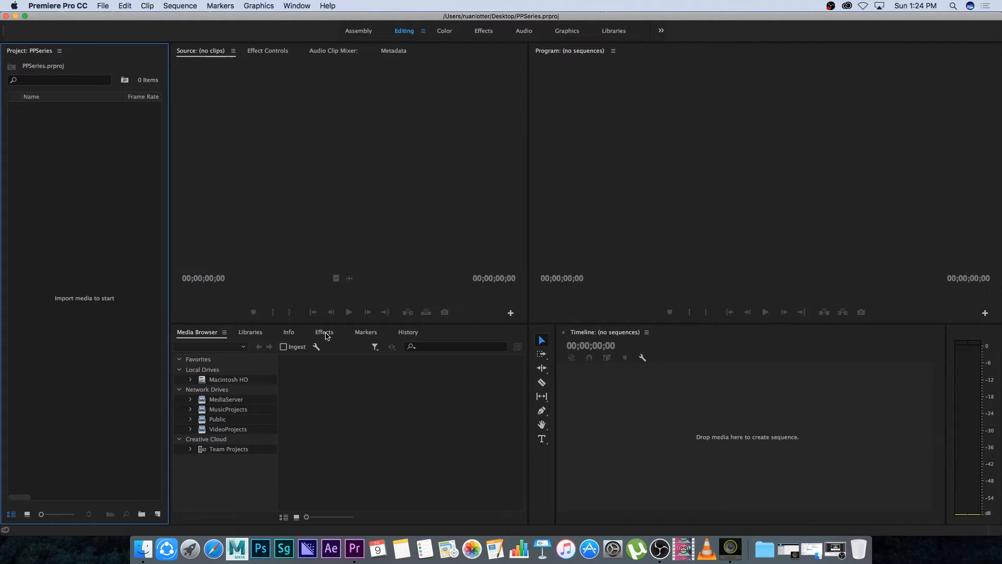
- Dock the Effects panel beneath the Project panel in the left column
left_click(324, 332)
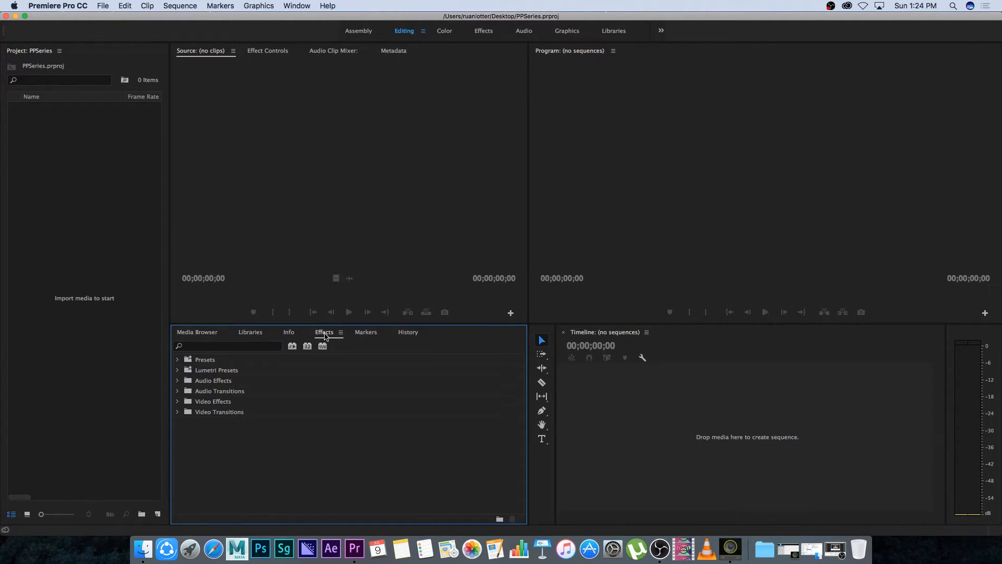
left_click(324, 332)
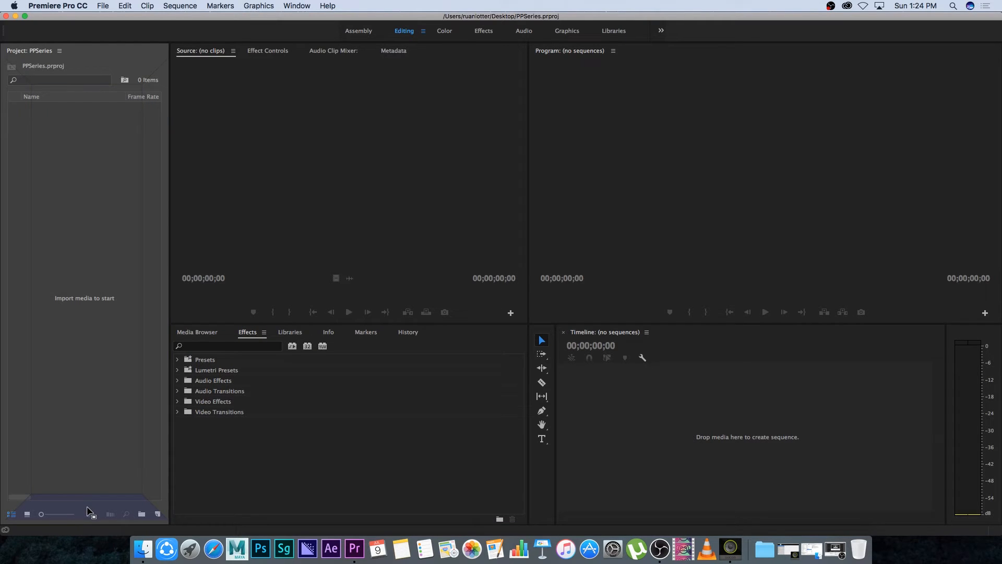
left_click(290, 332)
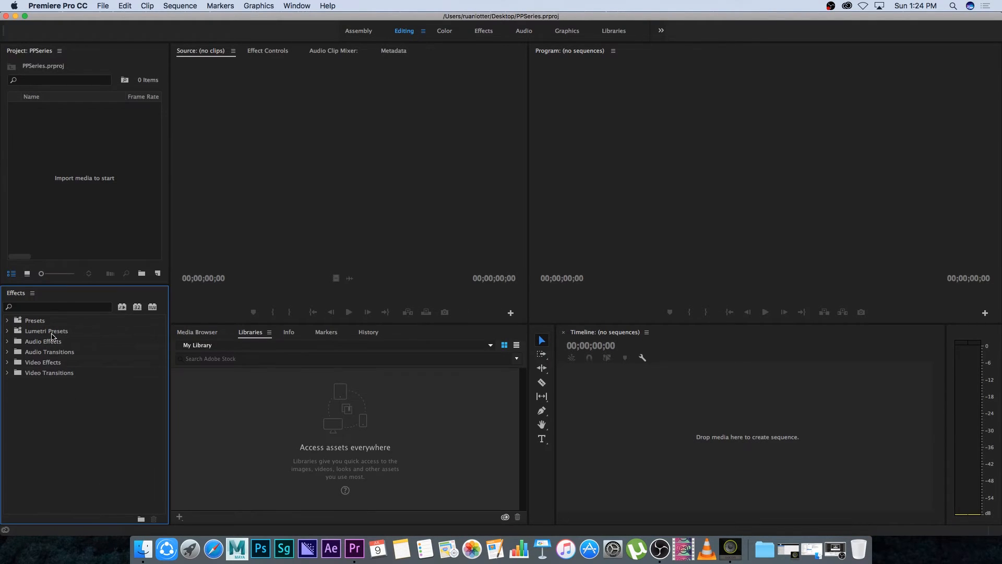
mouse_move(75, 284)
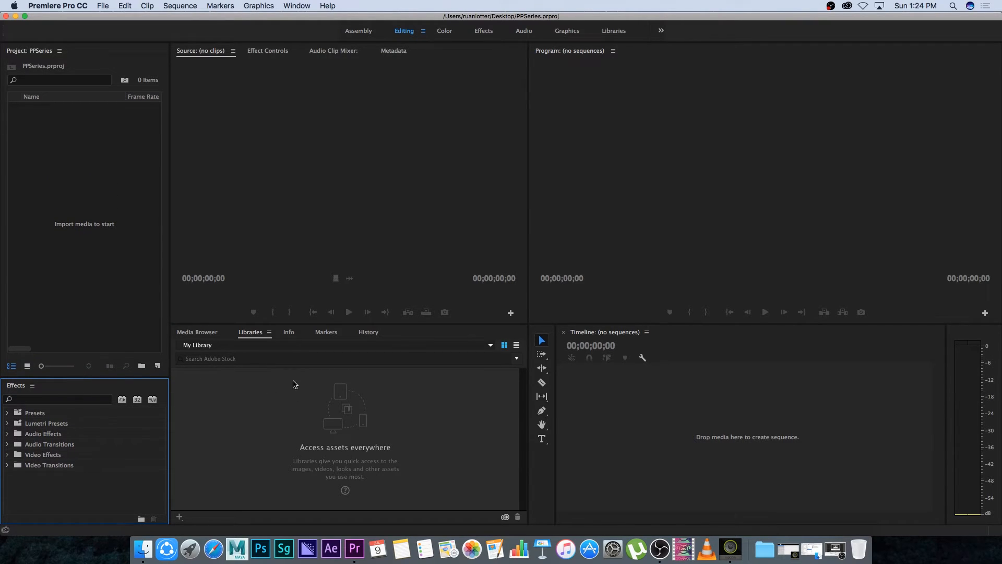
mouse_move(273, 335)
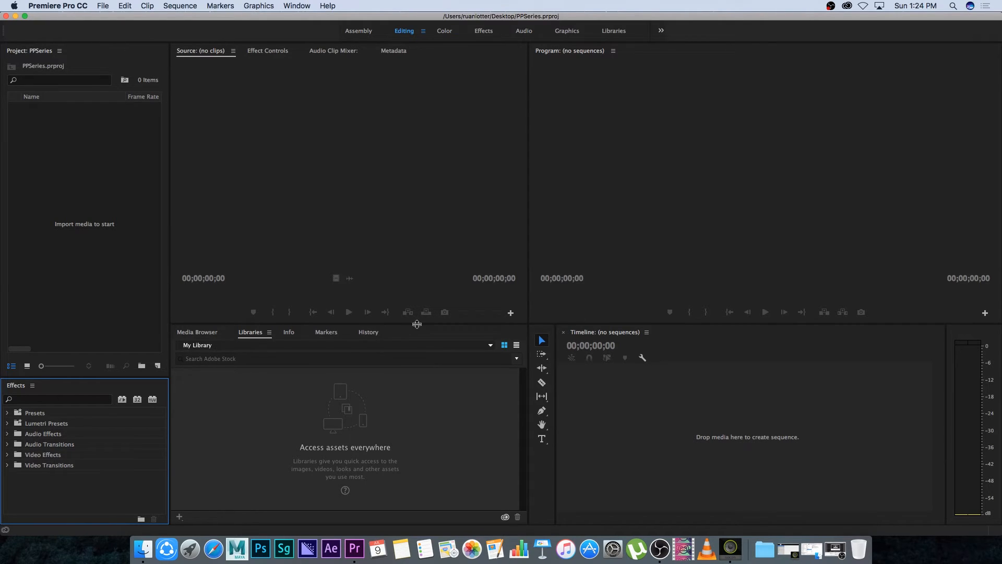
mouse_move(200, 336)
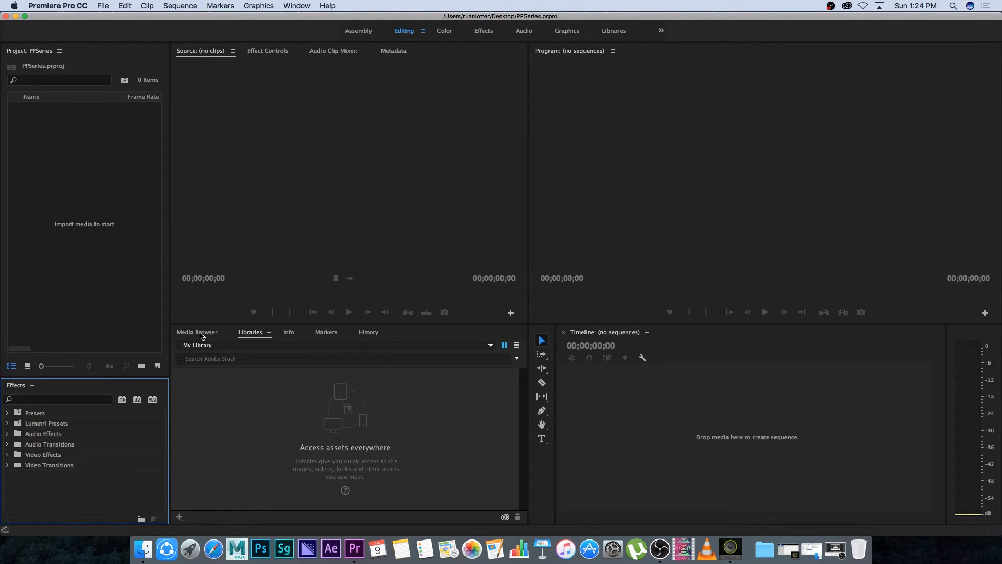
- Close the Libraries, Info and Markers panels so the Timeline spans the bottom
left_click(196, 332)
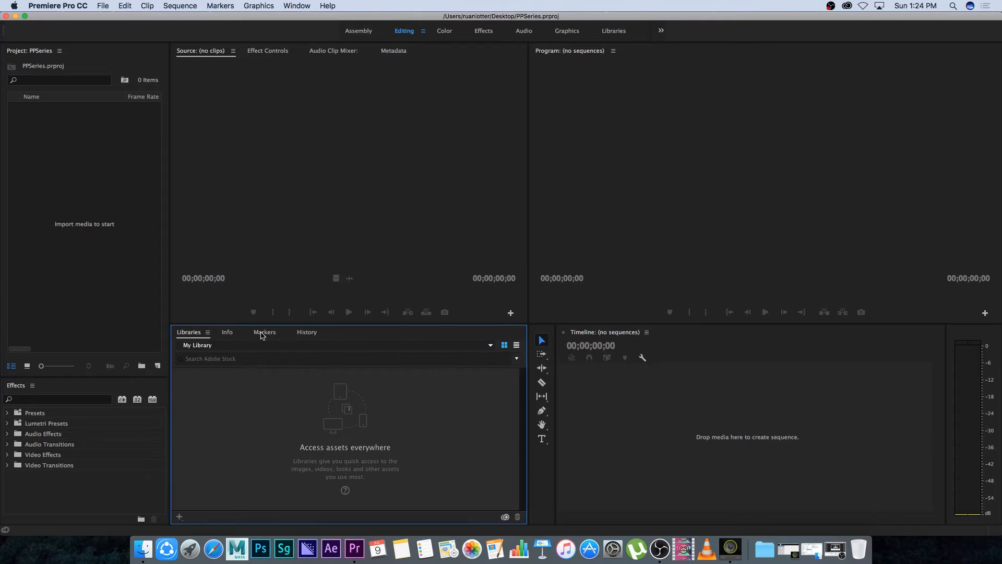
left_click(228, 332)
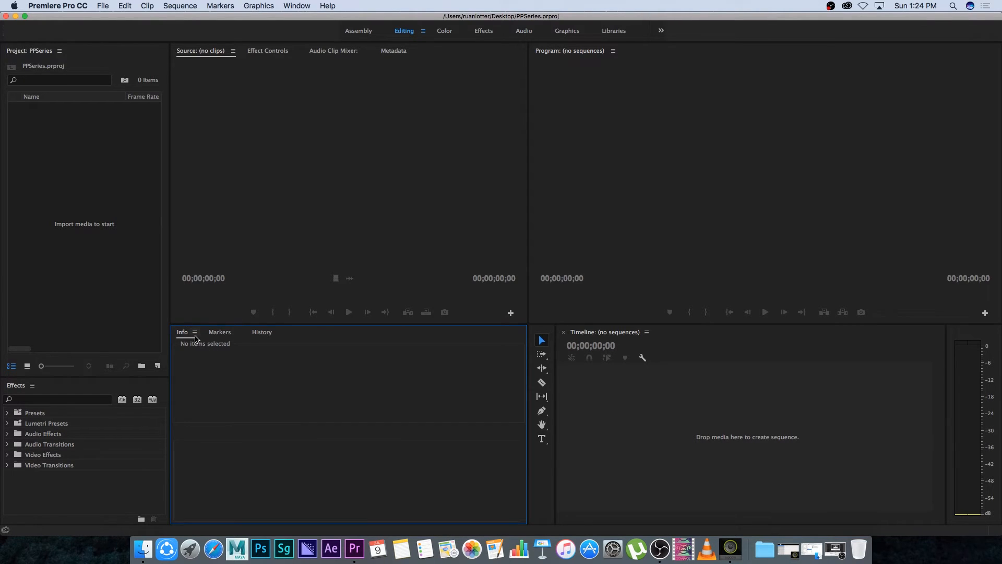
left_click(206, 332)
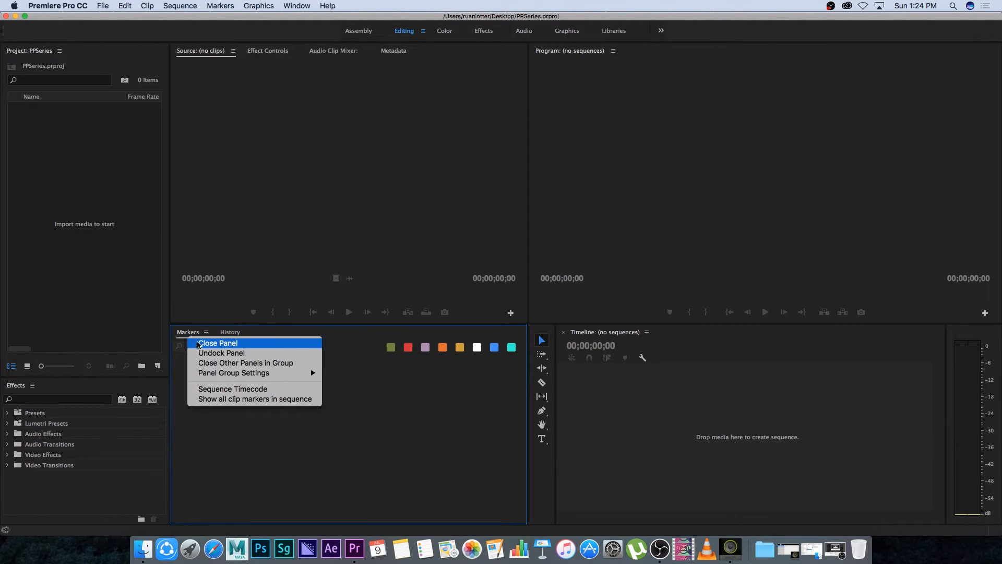
left_click(216, 344)
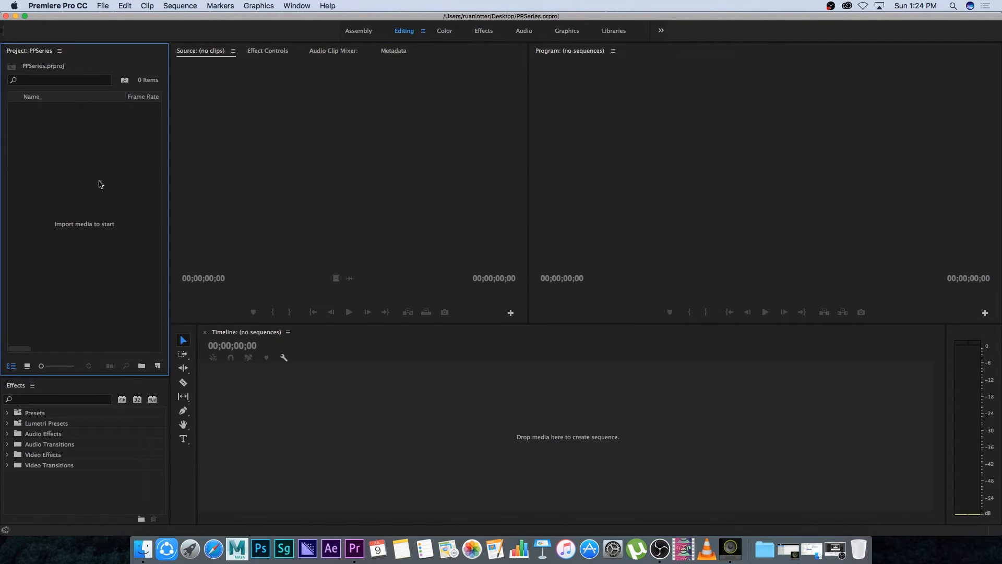
mouse_move(109, 310)
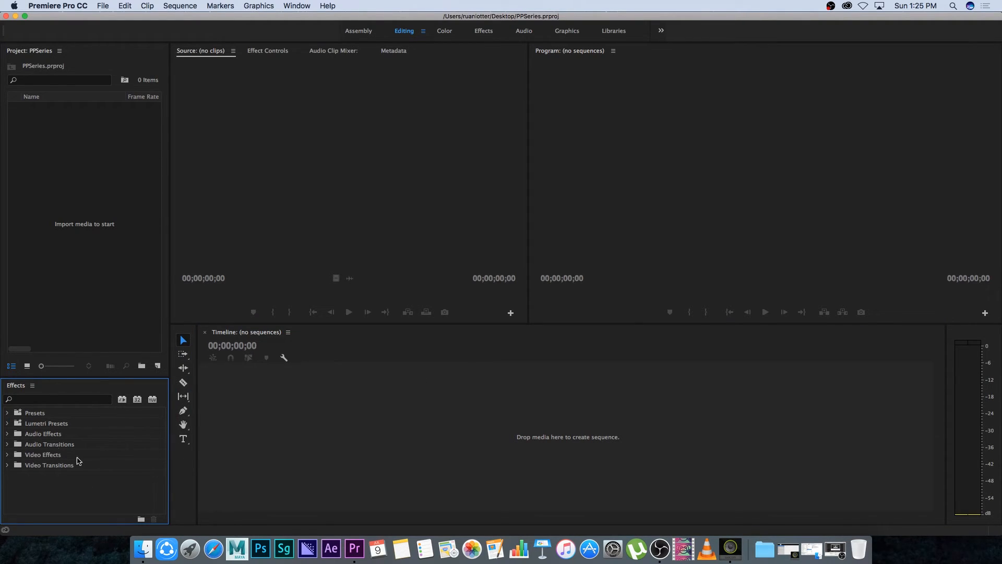
mouse_move(312, 22)
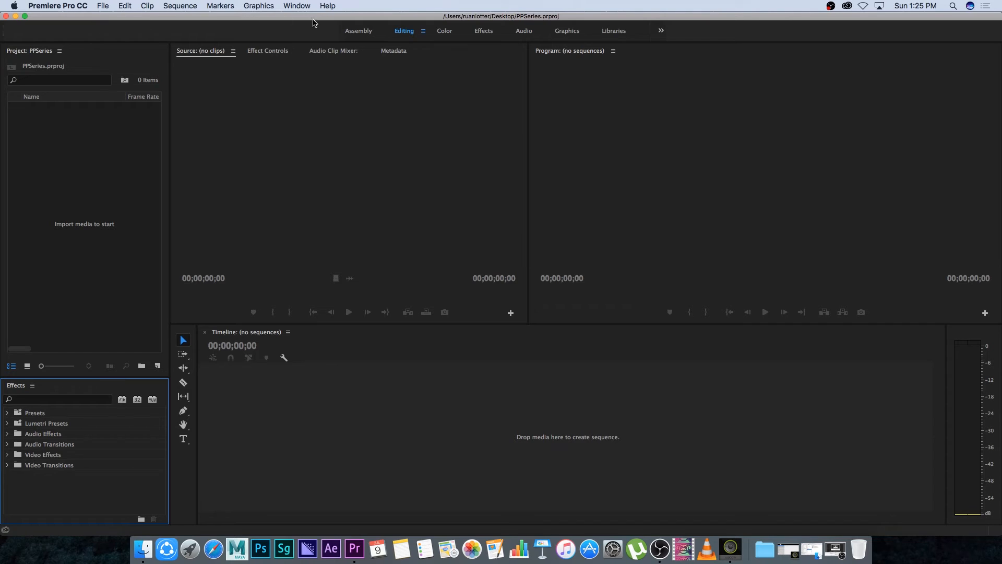
mouse_move(390, 37)
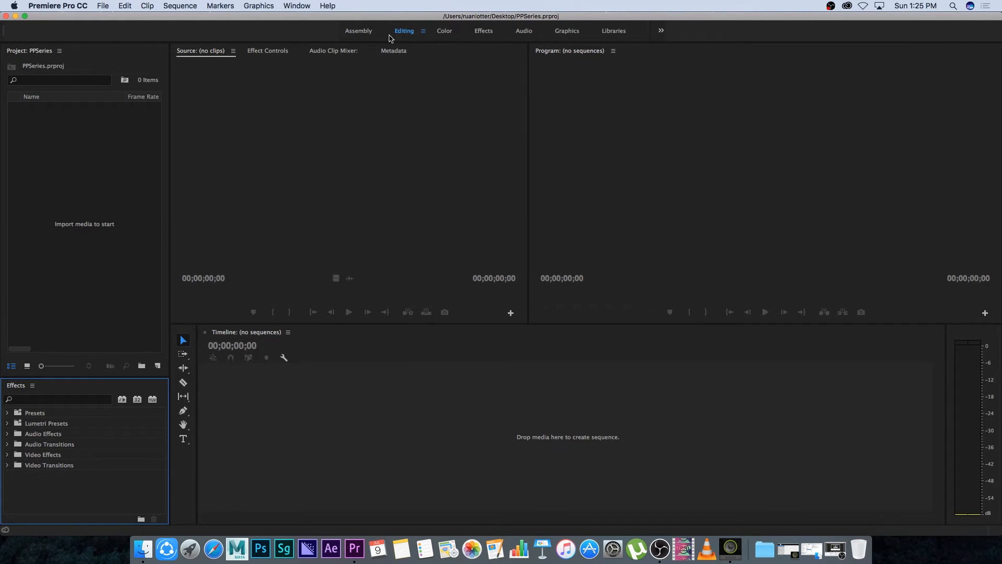
mouse_move(726, 37)
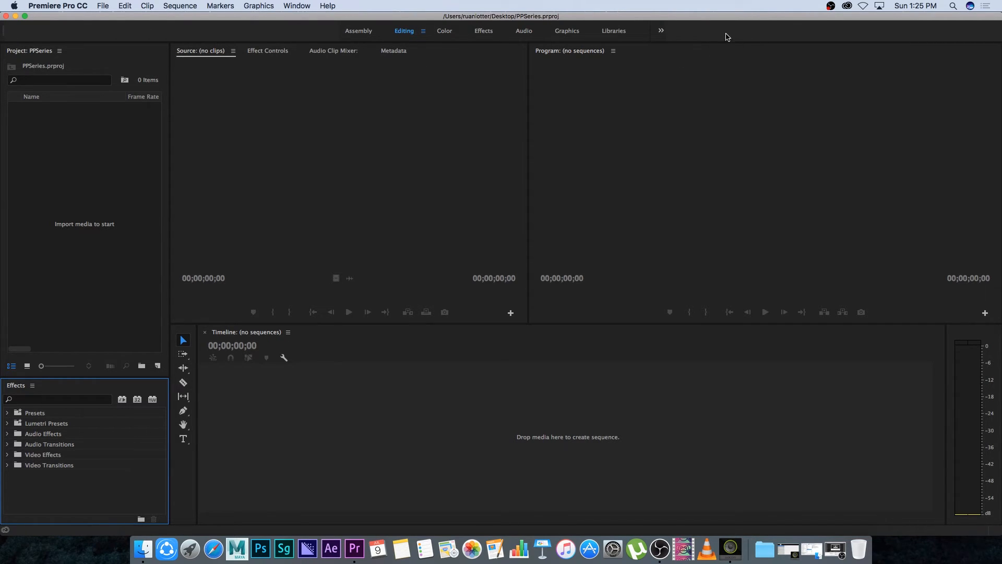
mouse_move(260, 38)
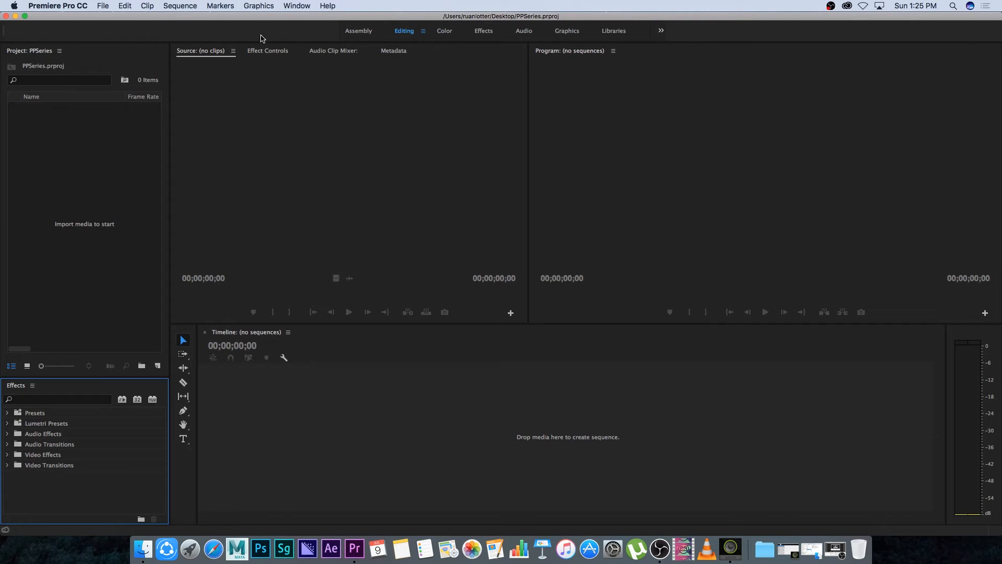
mouse_move(275, 106)
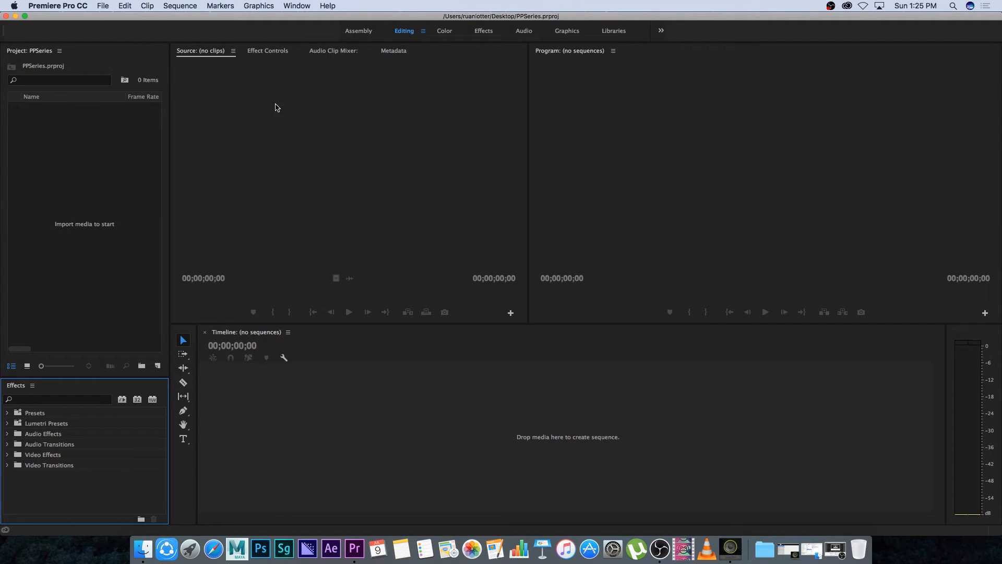
mouse_move(3, 42)
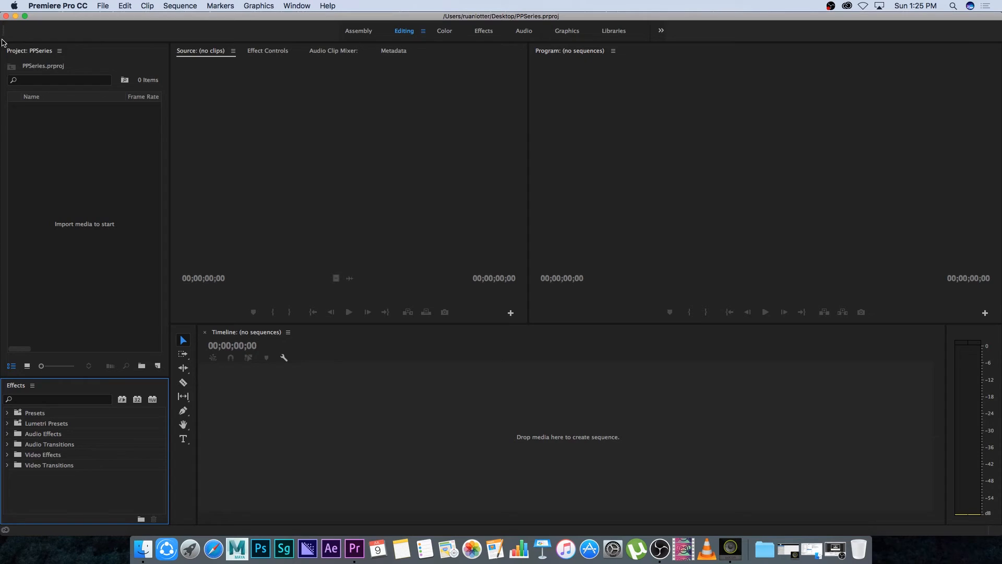
- Uncheck Workspaces to hide the workspace preset bar
left_click(59, 51)
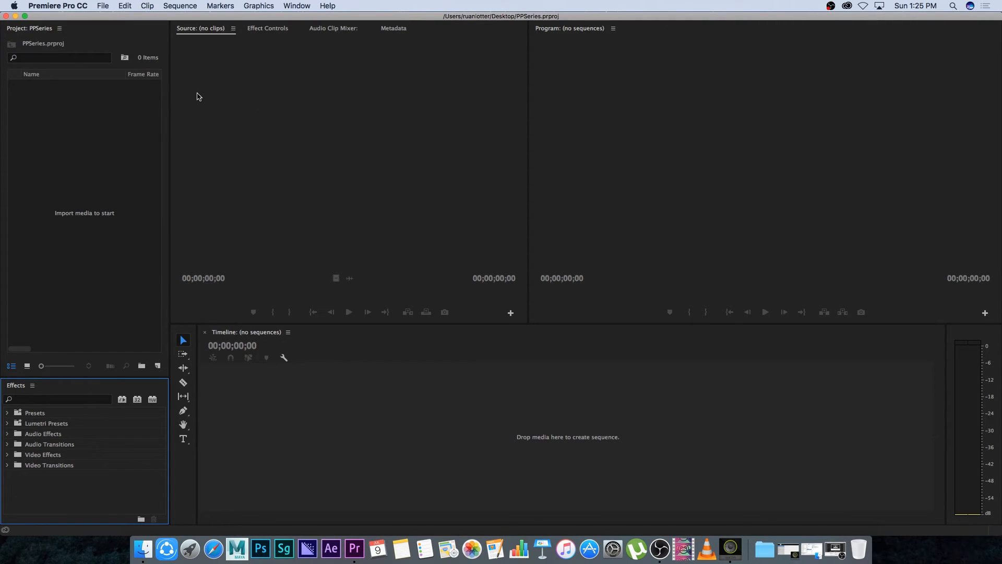
mouse_move(270, 99)
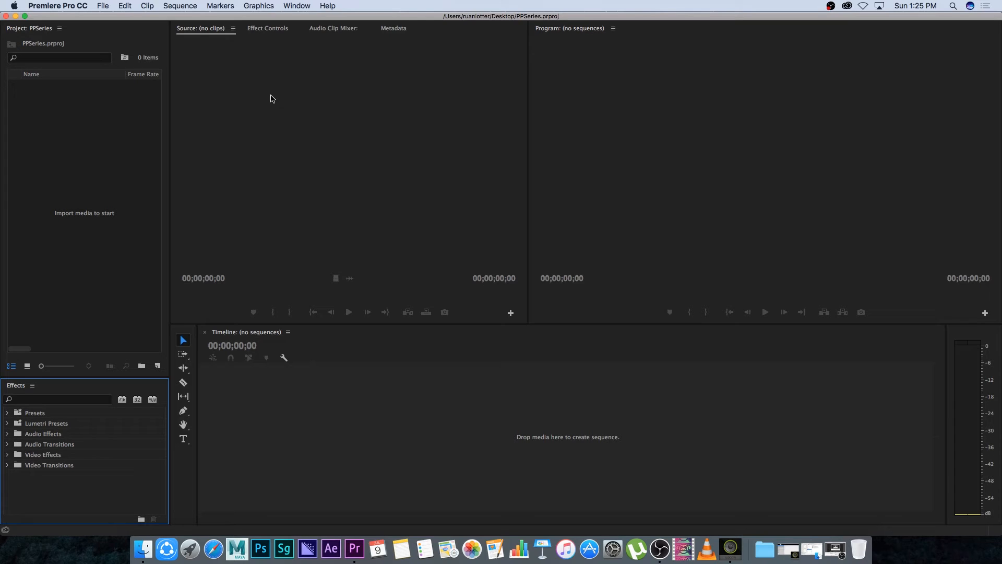
mouse_move(83, 126)
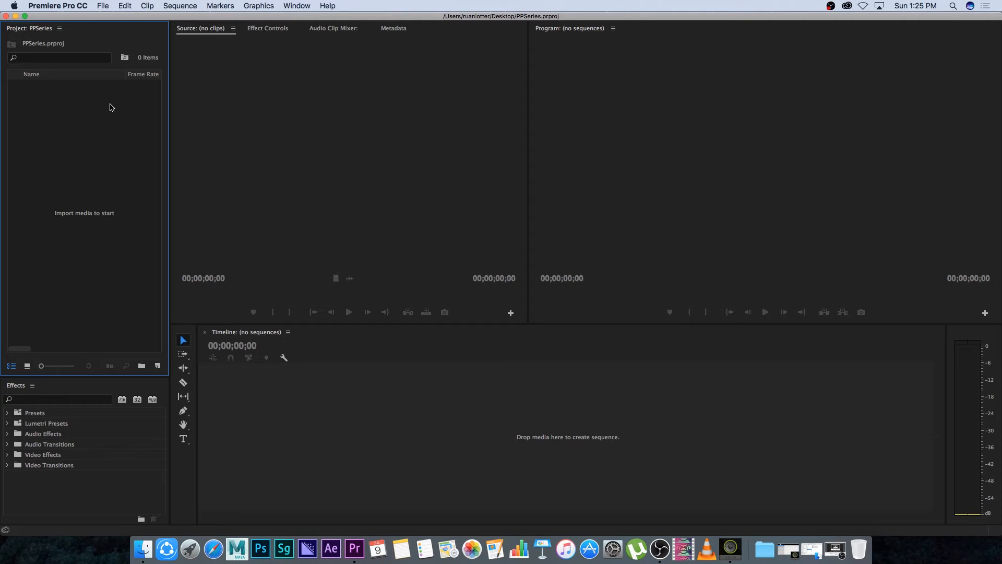
mouse_move(59, 63)
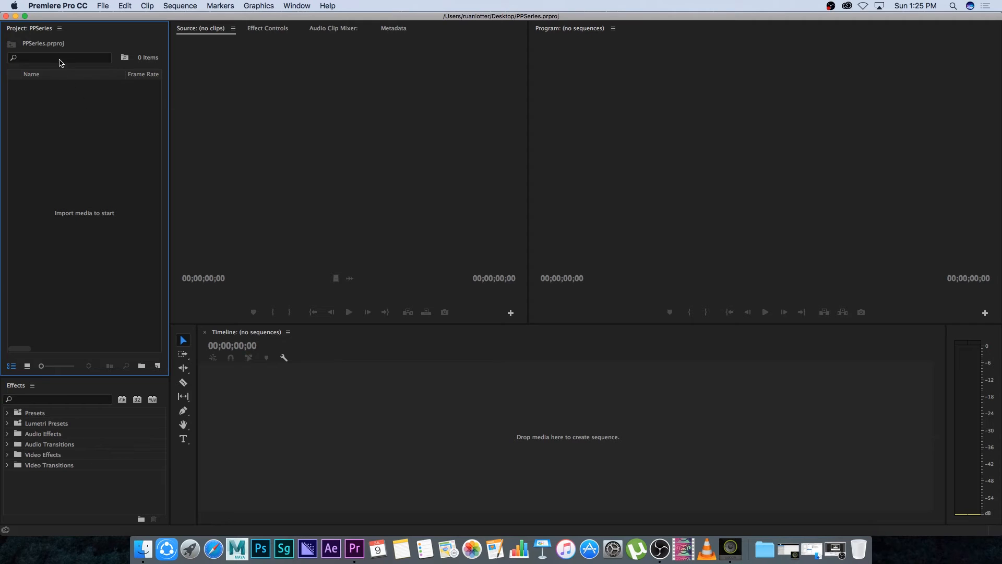
mouse_move(72, 125)
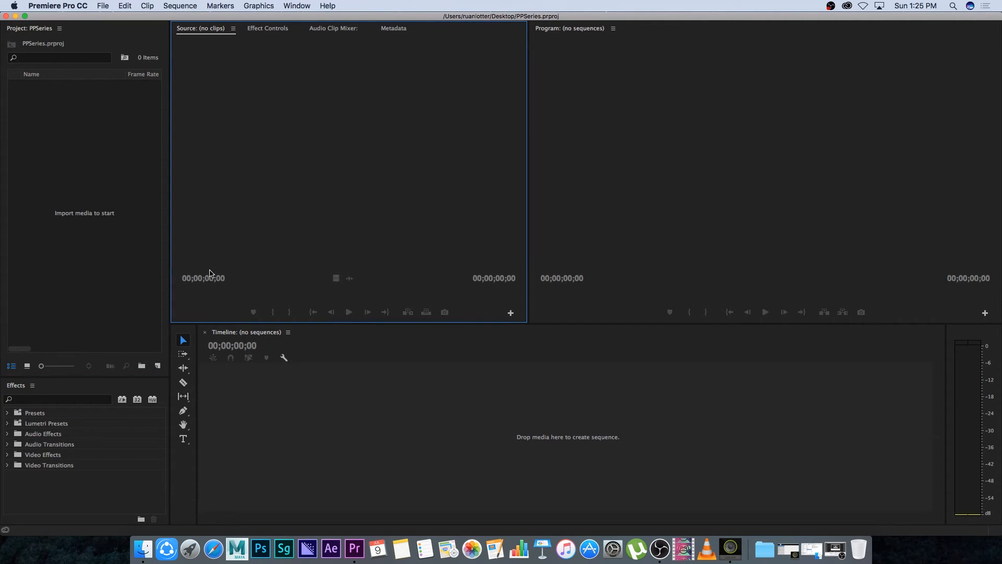
mouse_move(325, 74)
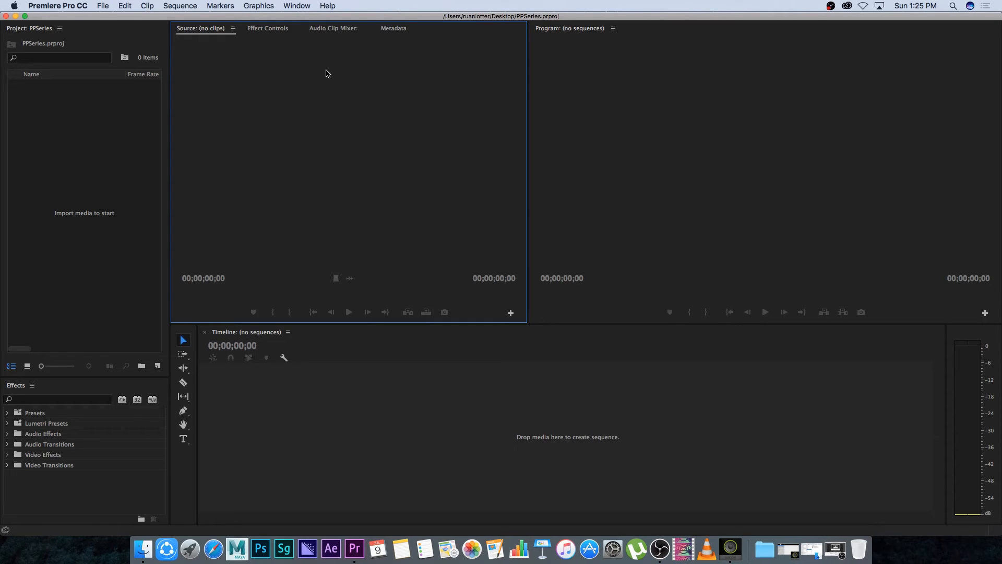
mouse_move(73, 233)
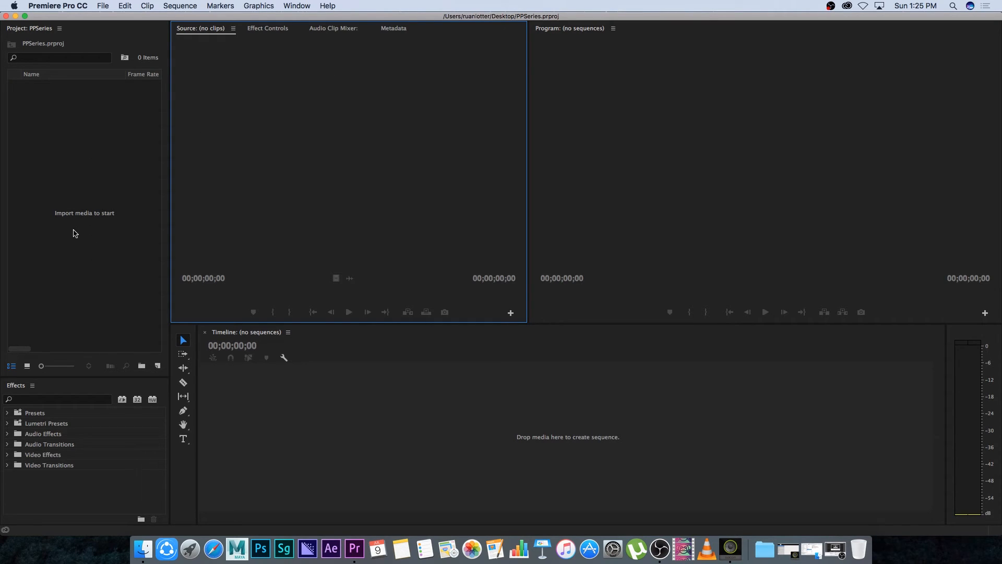
mouse_move(457, 156)
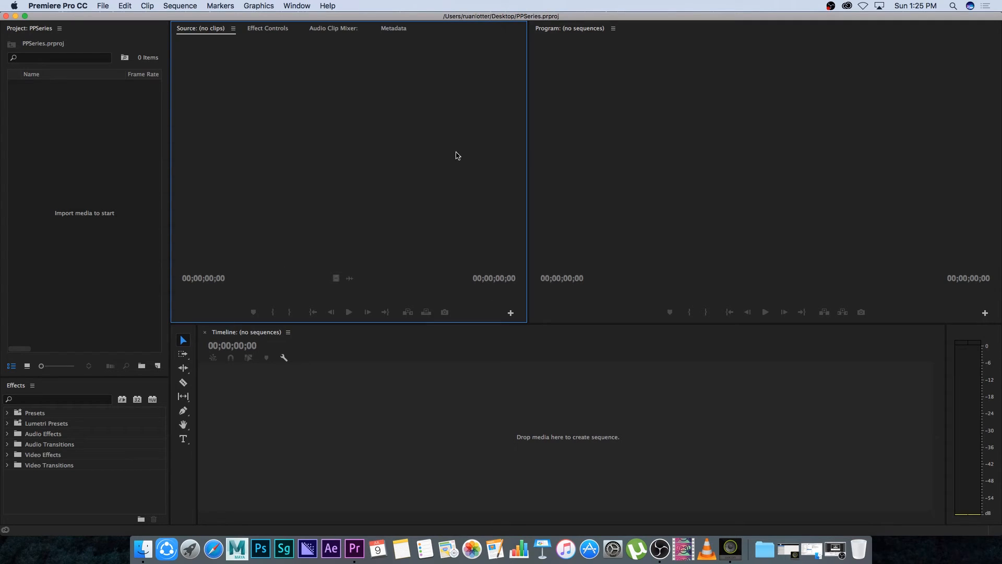
mouse_move(268, 103)
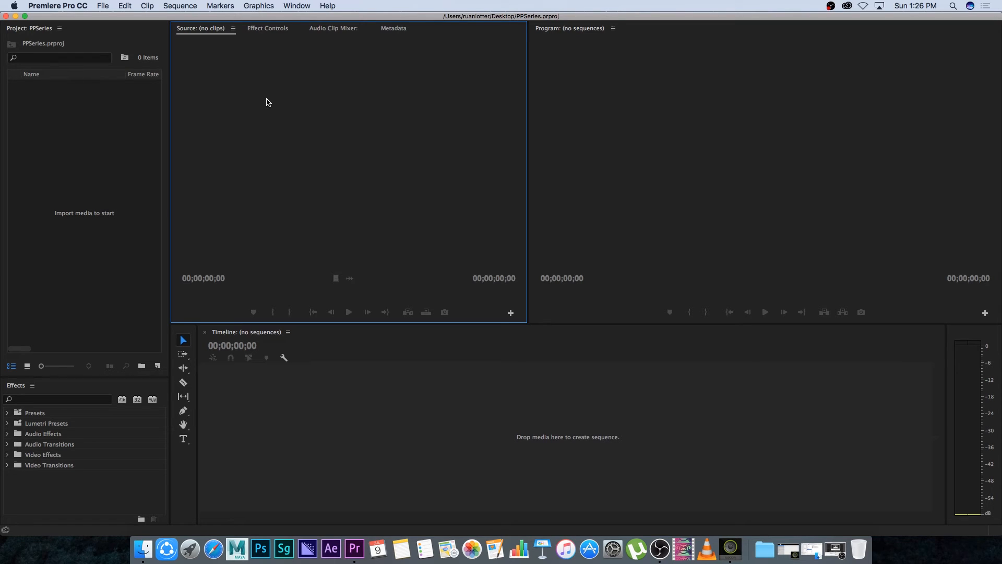
mouse_move(249, 42)
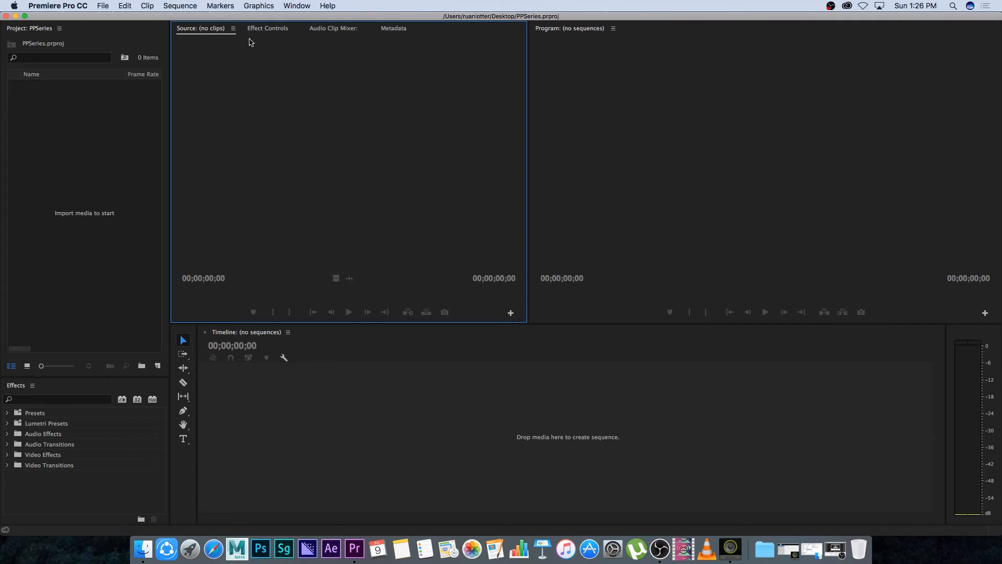
mouse_move(345, 247)
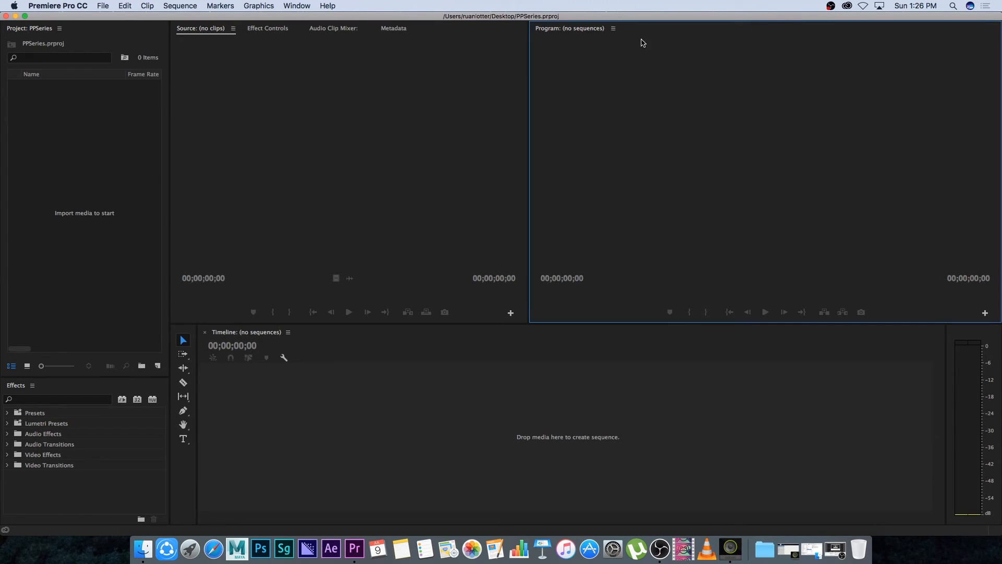
mouse_move(957, 248)
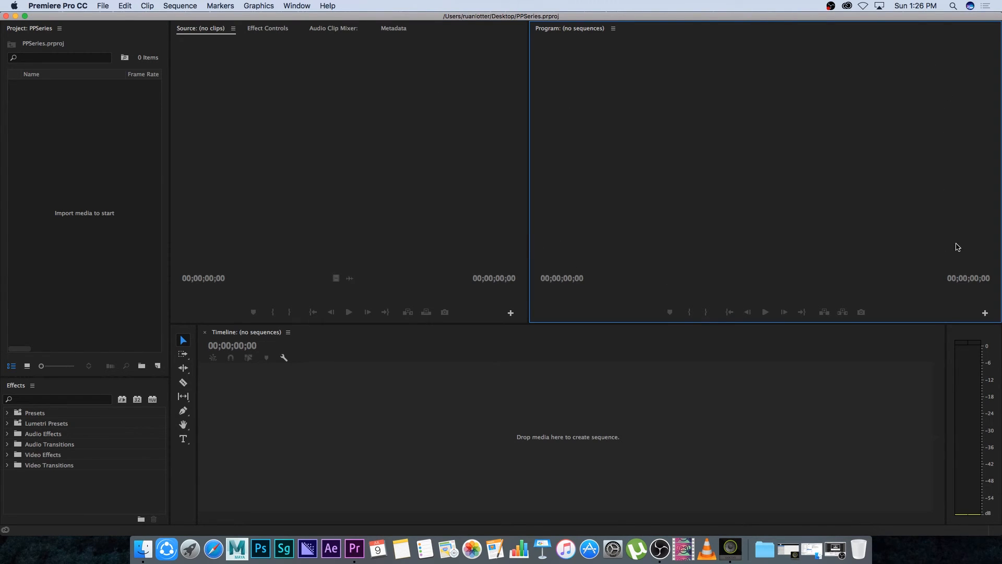
mouse_move(922, 101)
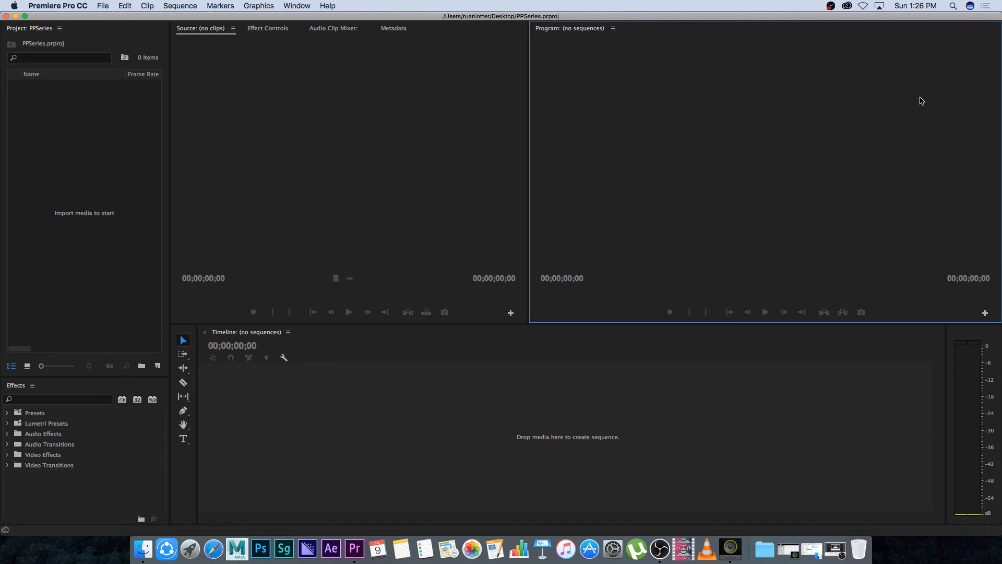
mouse_move(369, 429)
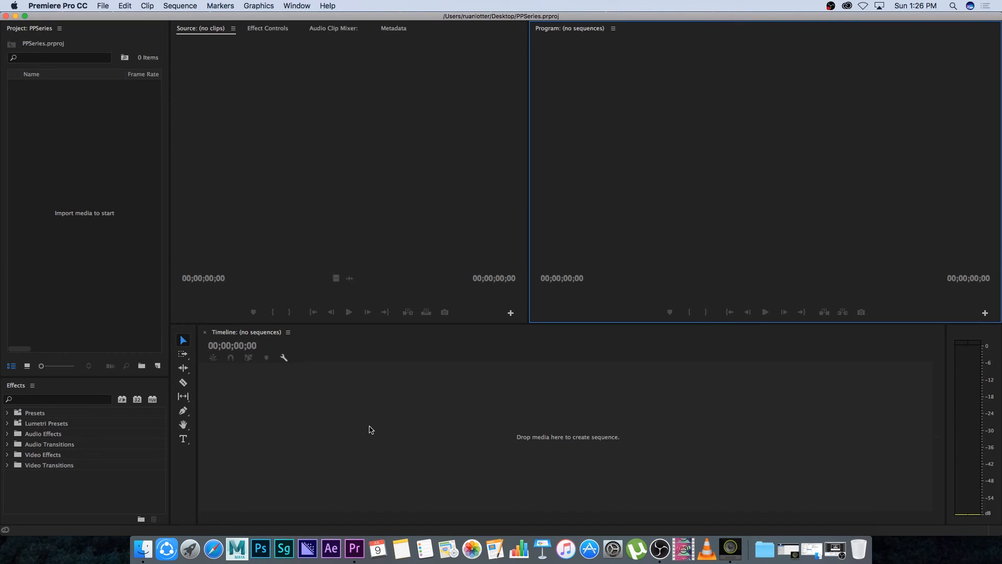
left_click(463, 385)
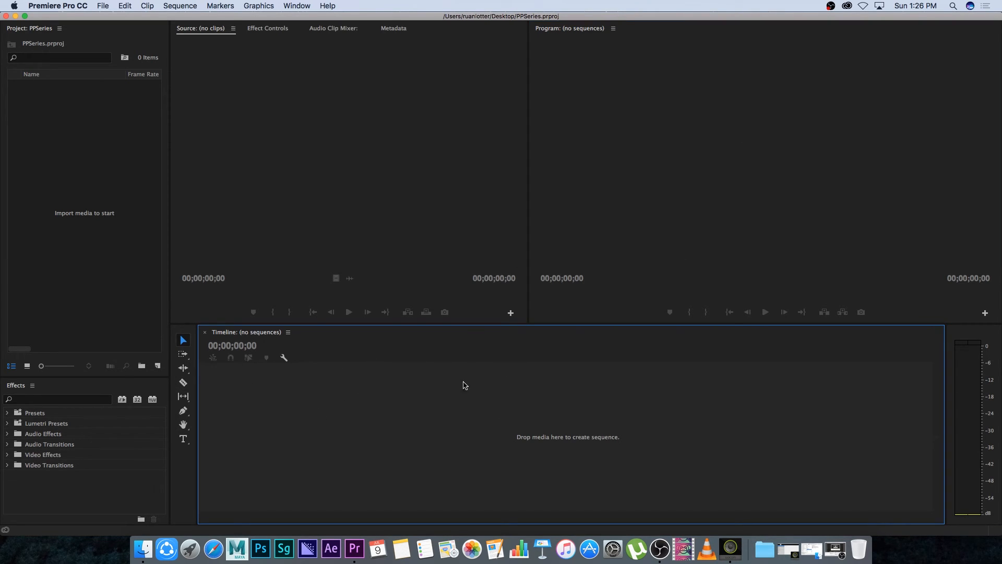
mouse_move(666, 269)
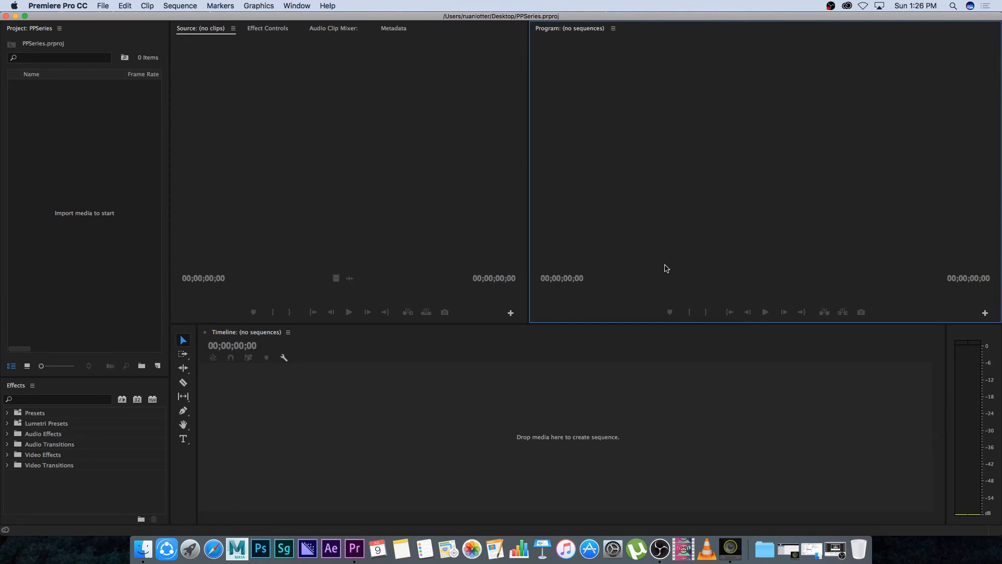
mouse_move(431, 409)
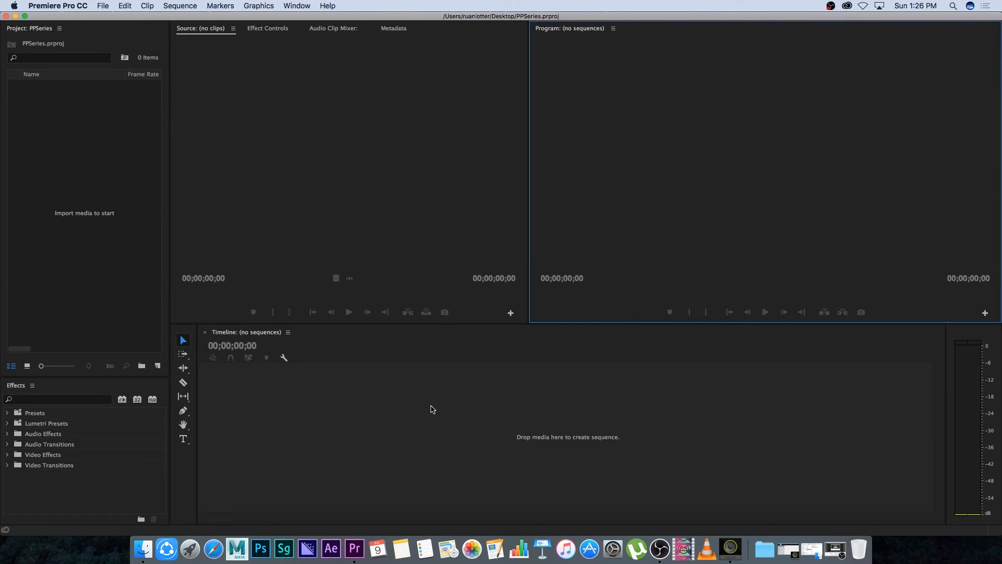
left_click(394, 370)
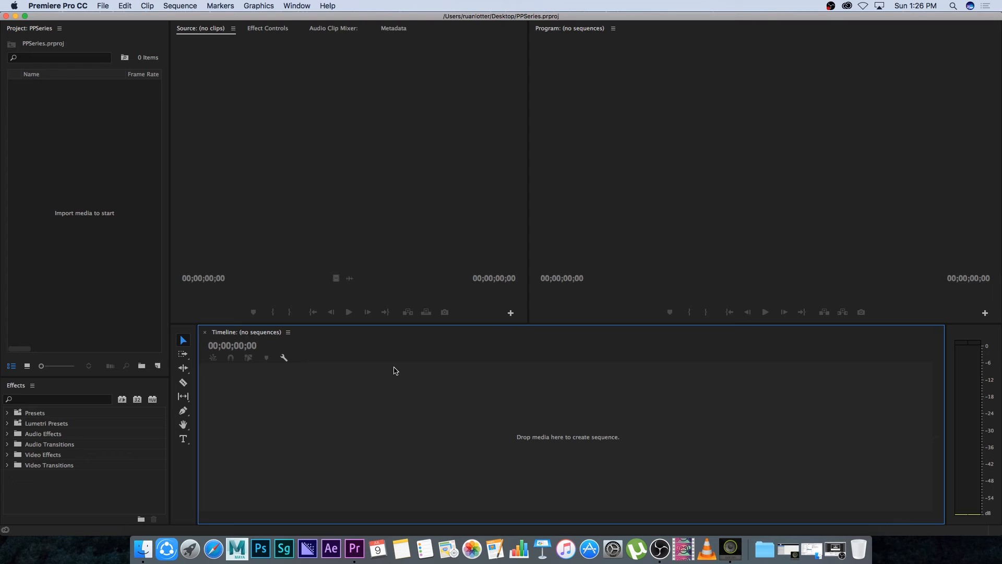
mouse_move(249, 401)
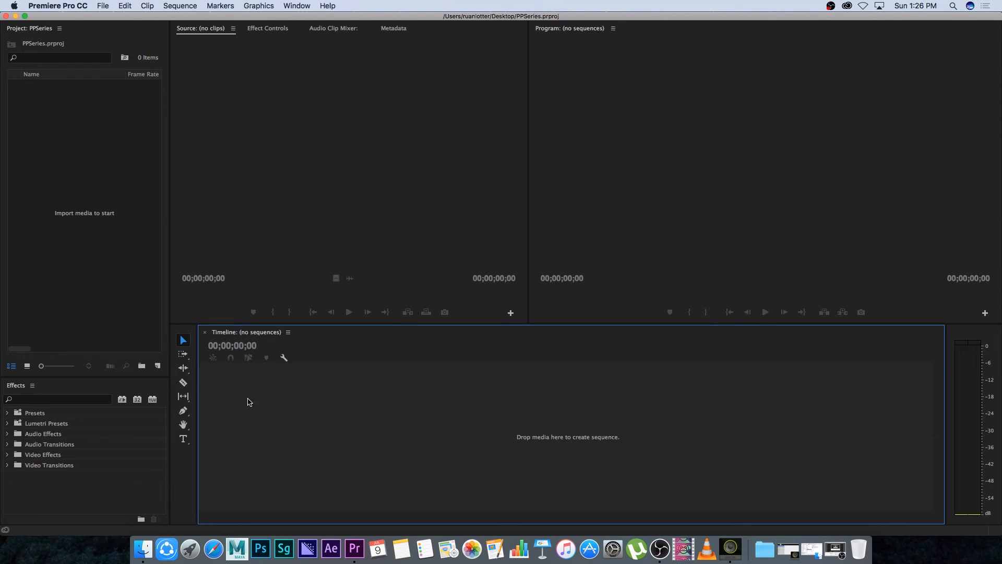
mouse_move(348, 469)
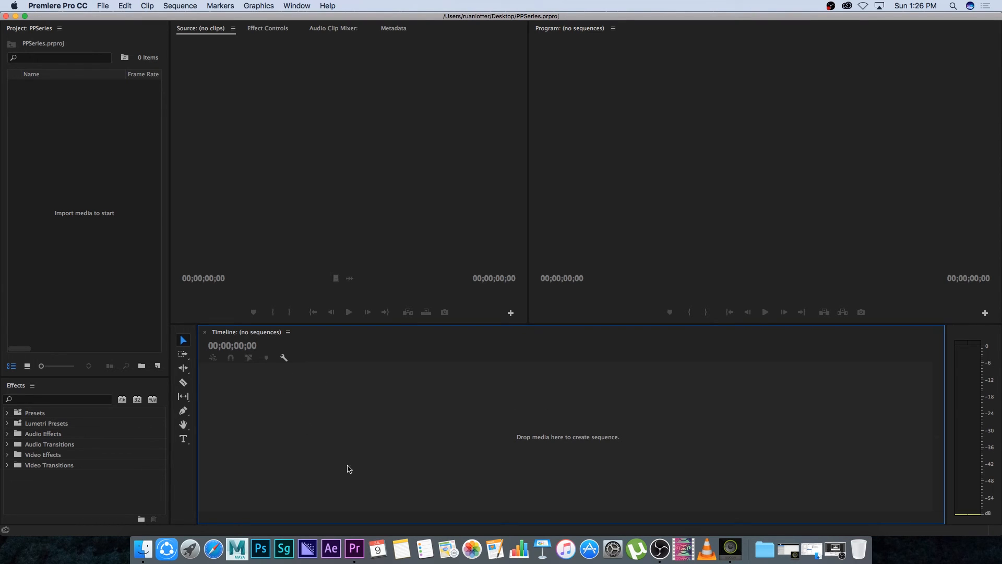
mouse_move(268, 413)
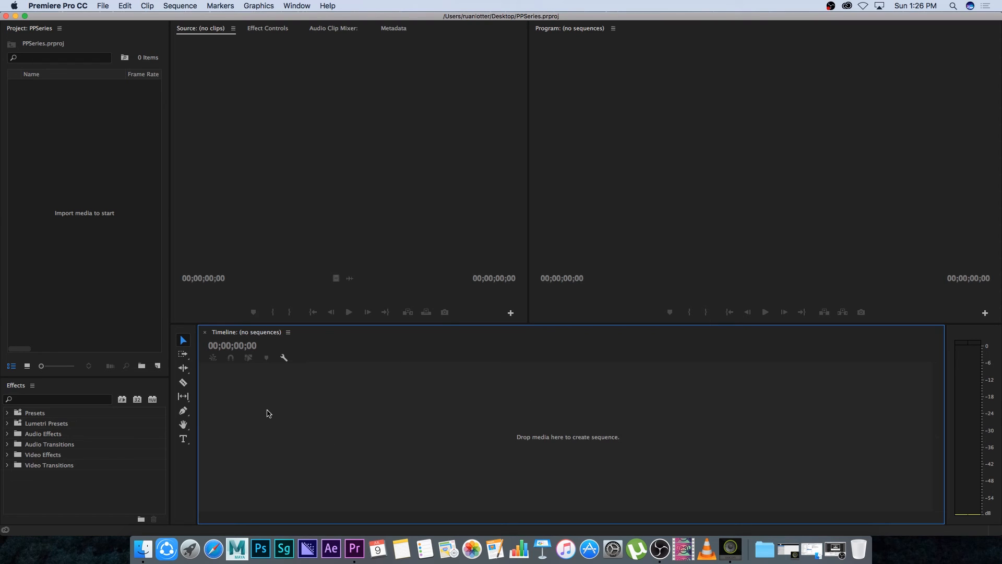
mouse_move(249, 421)
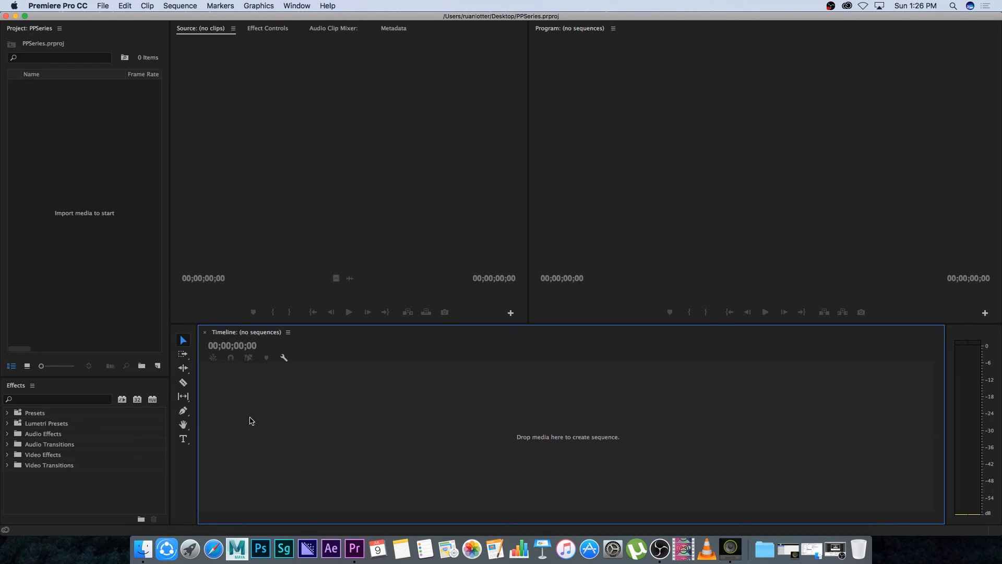
mouse_move(411, 422)
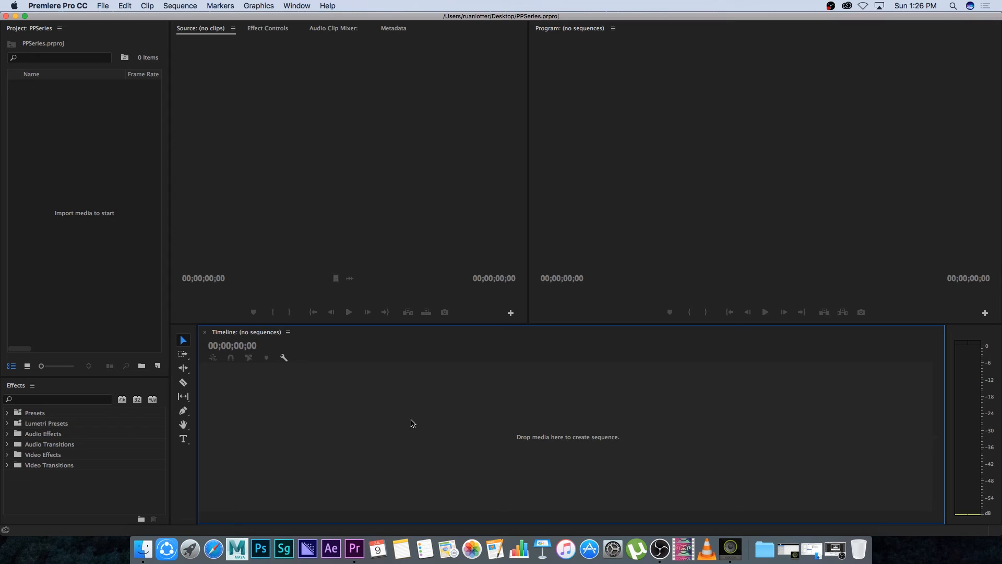
mouse_move(710, 415)
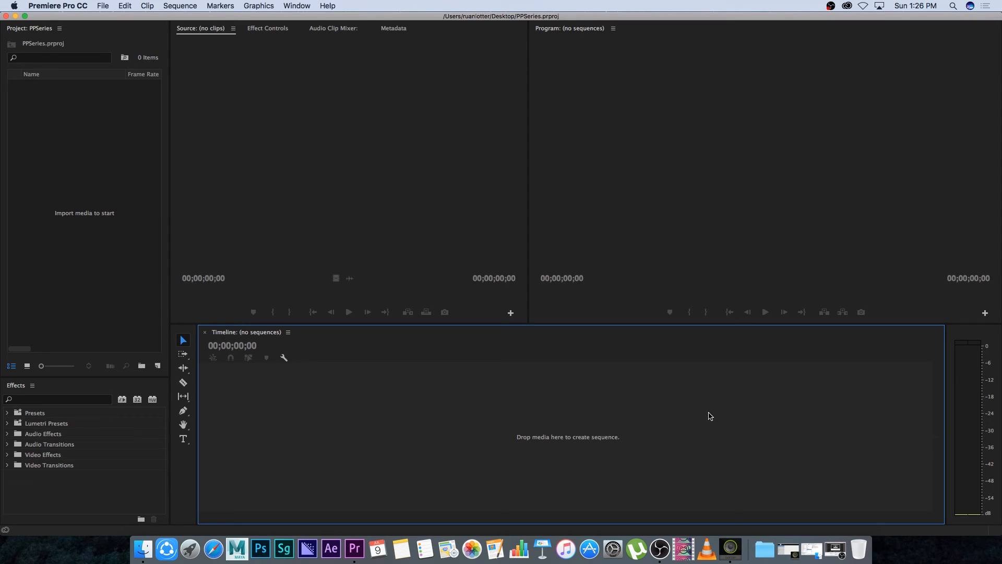
mouse_move(359, 358)
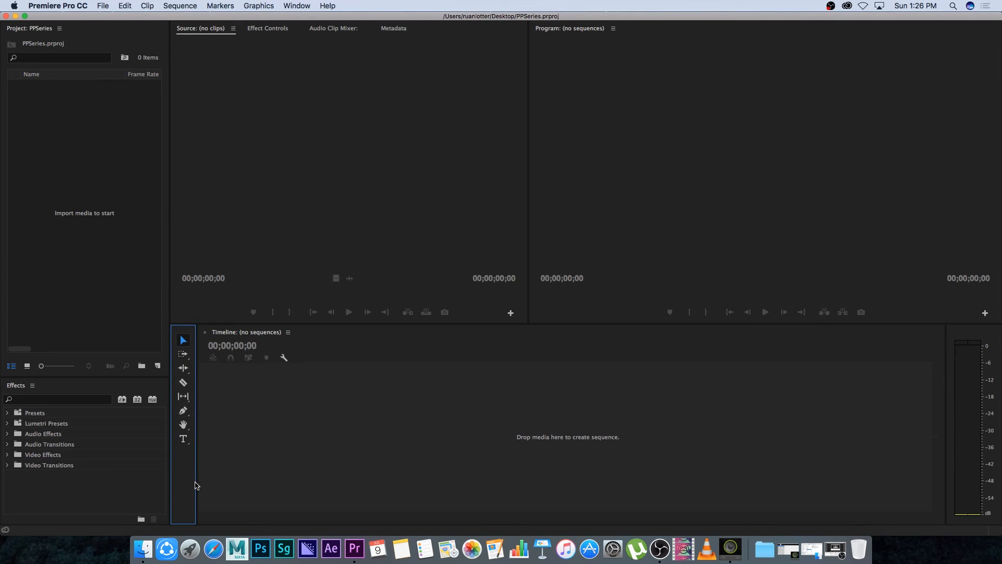
mouse_move(183, 342)
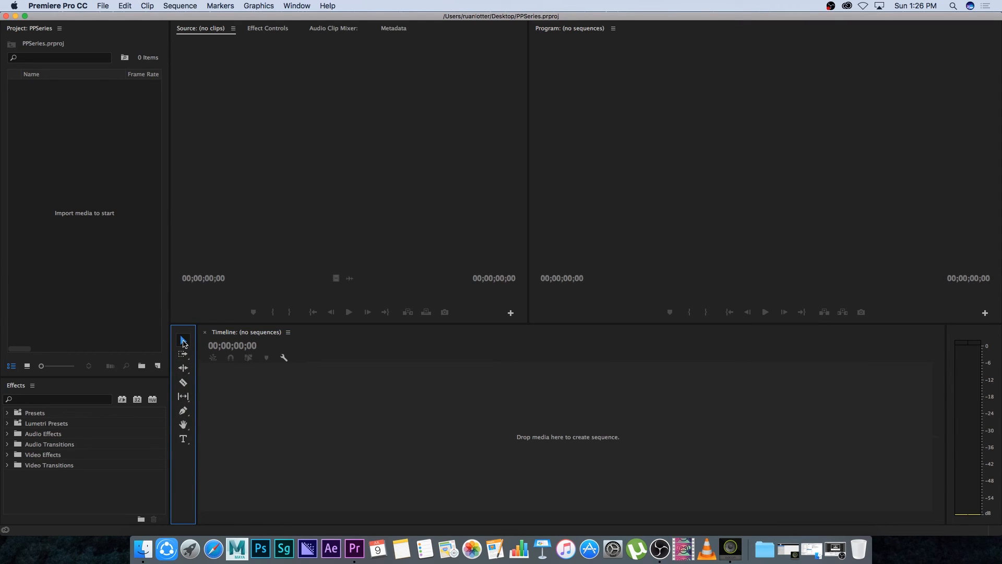
mouse_move(183, 382)
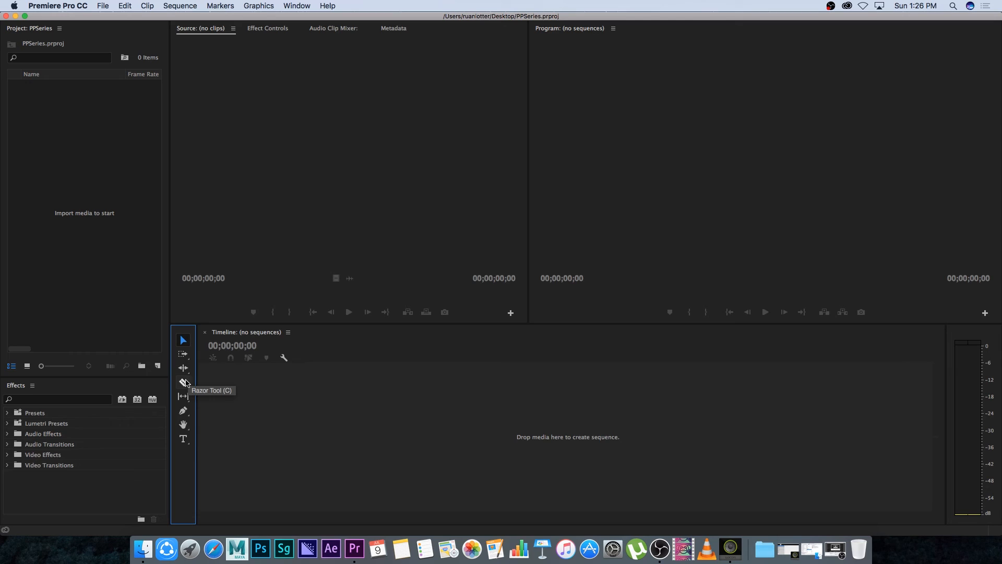
mouse_move(94, 492)
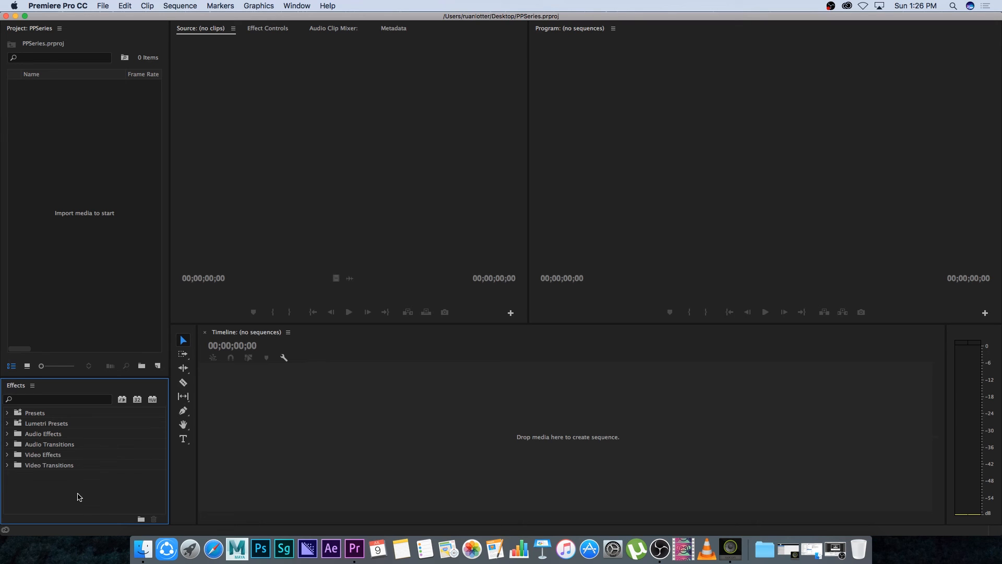
mouse_move(37, 470)
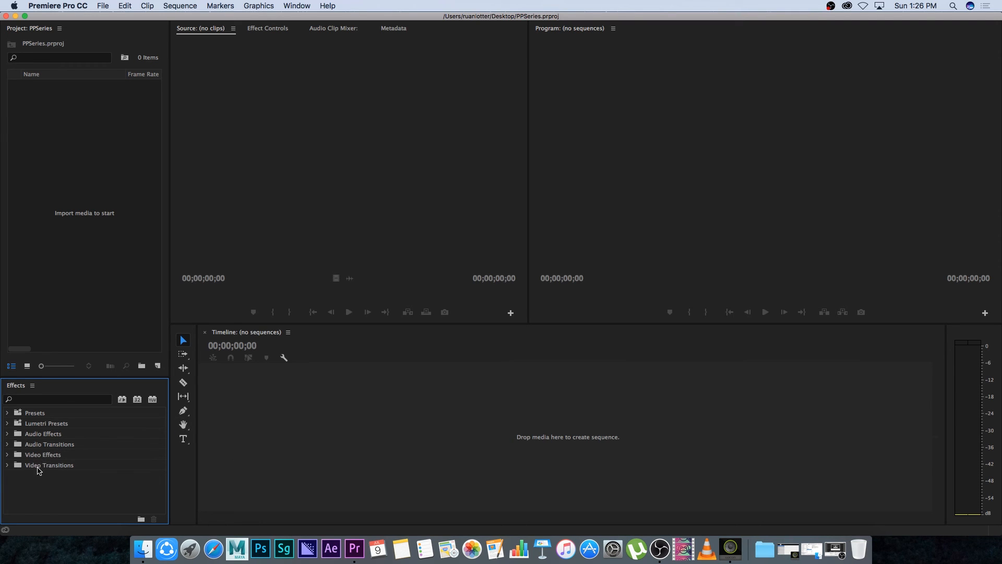
mouse_move(95, 396)
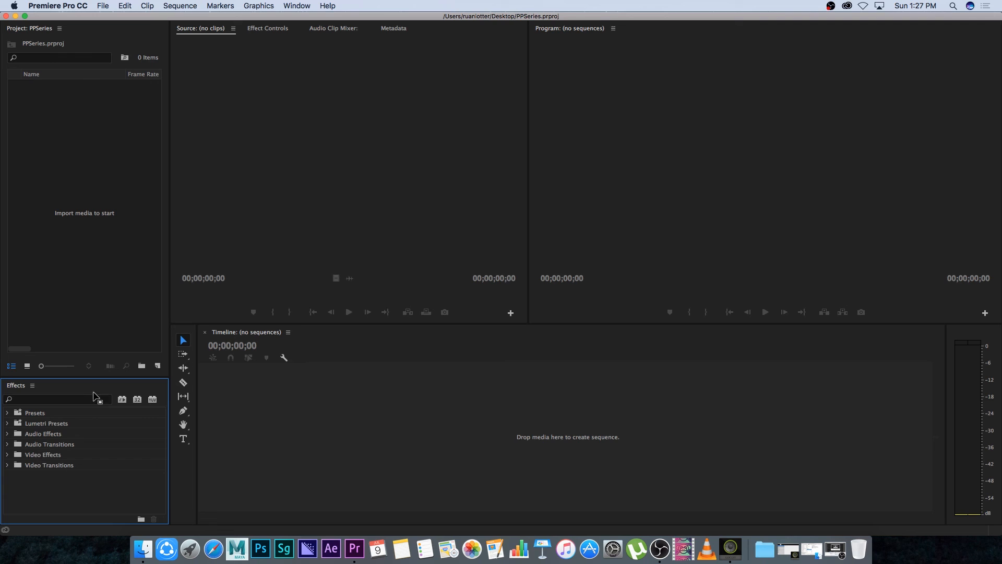
mouse_move(592, 428)
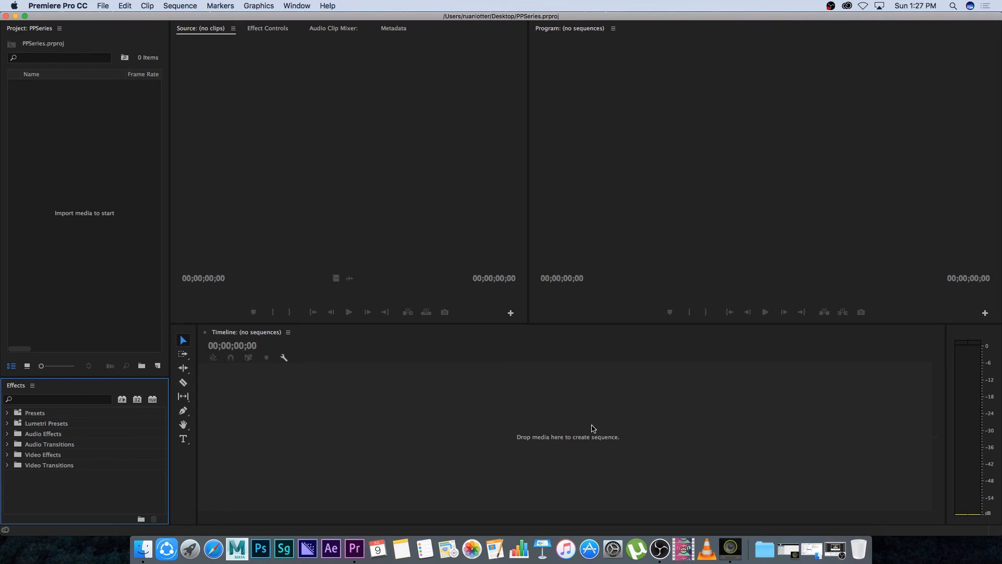
left_click(568, 437)
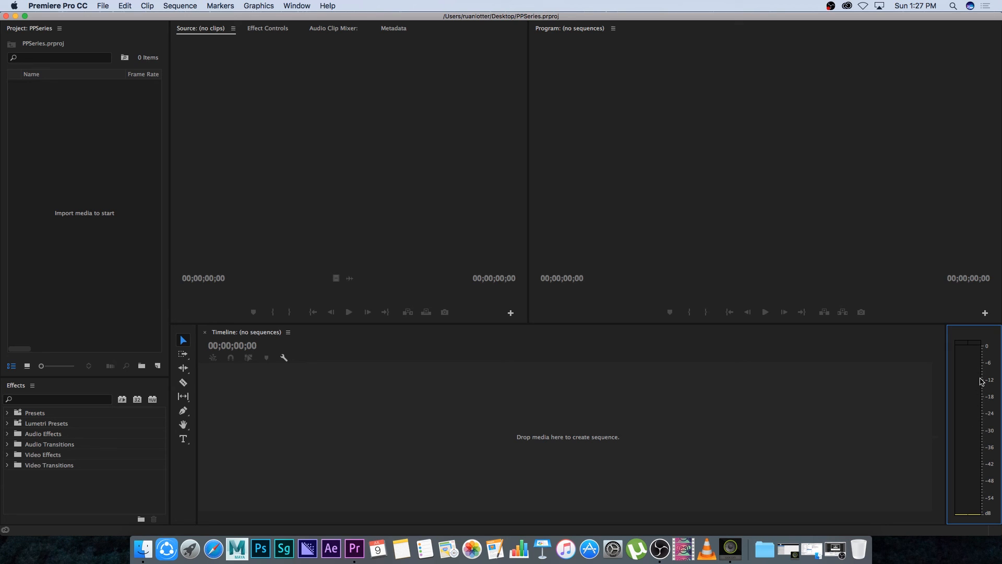
mouse_move(661, 183)
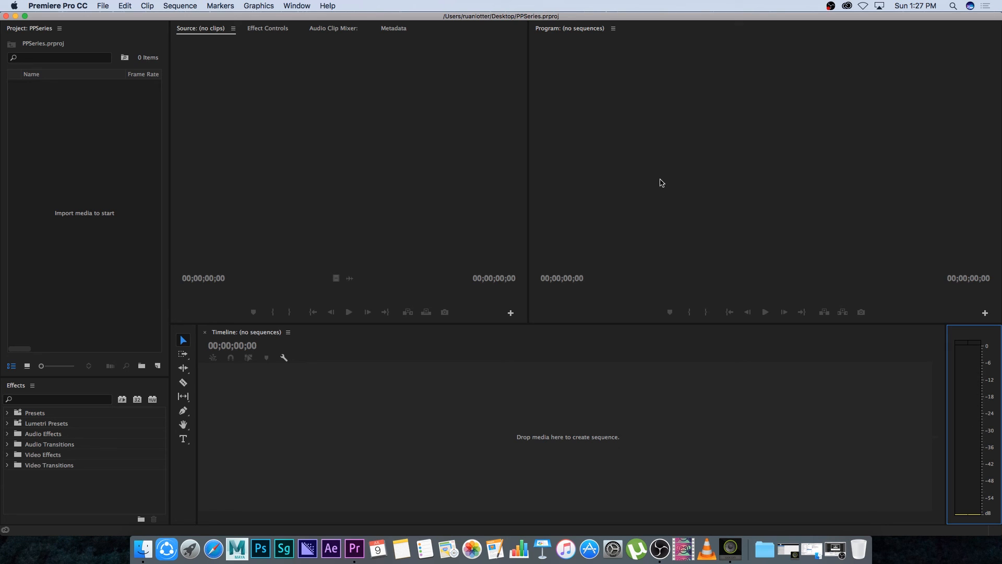